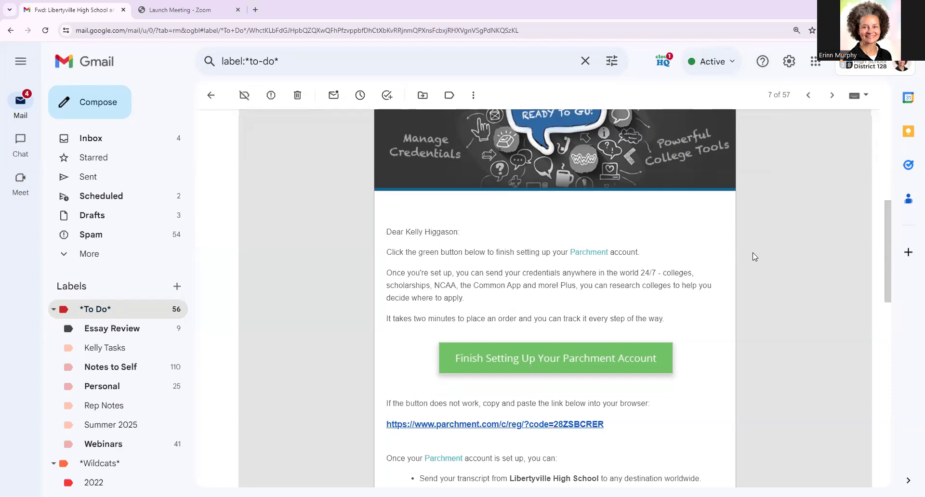
# - Review the Parchment setup email to locate the account setup link
pyautogui.scroll(3)
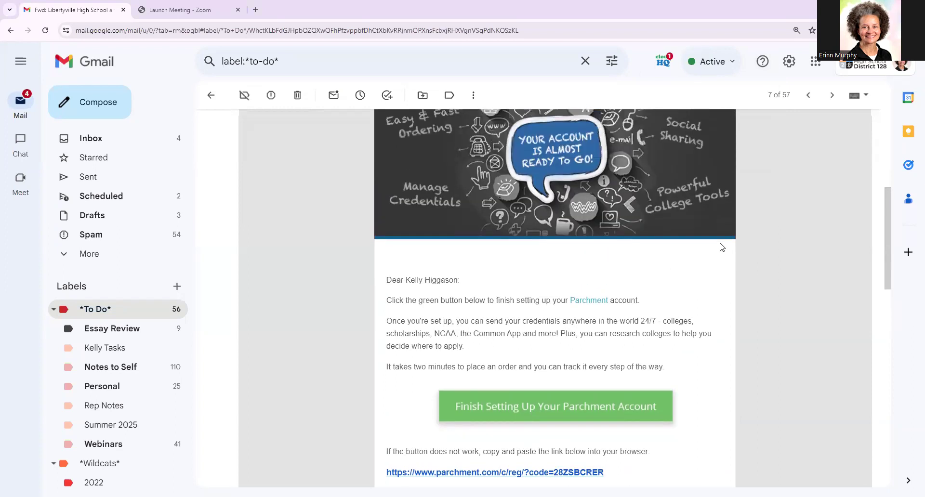
pyautogui.scroll(3)
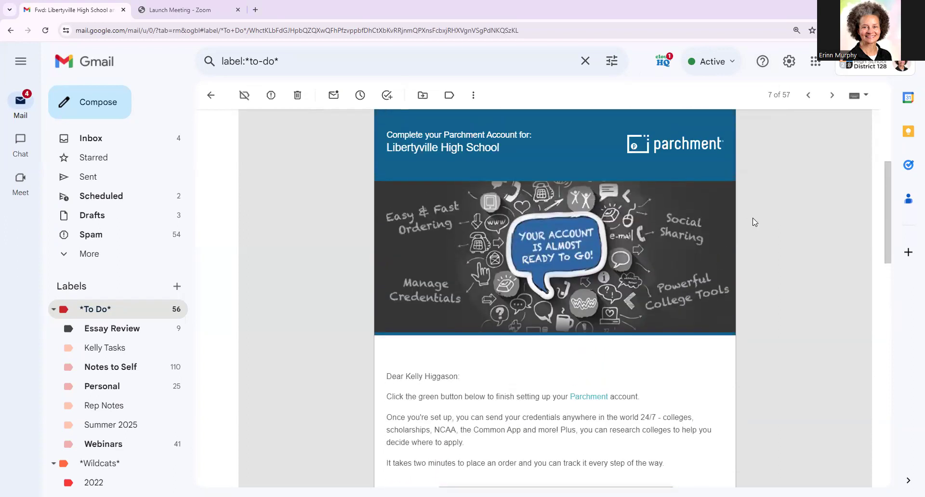
pyautogui.moveTo(790, 228)
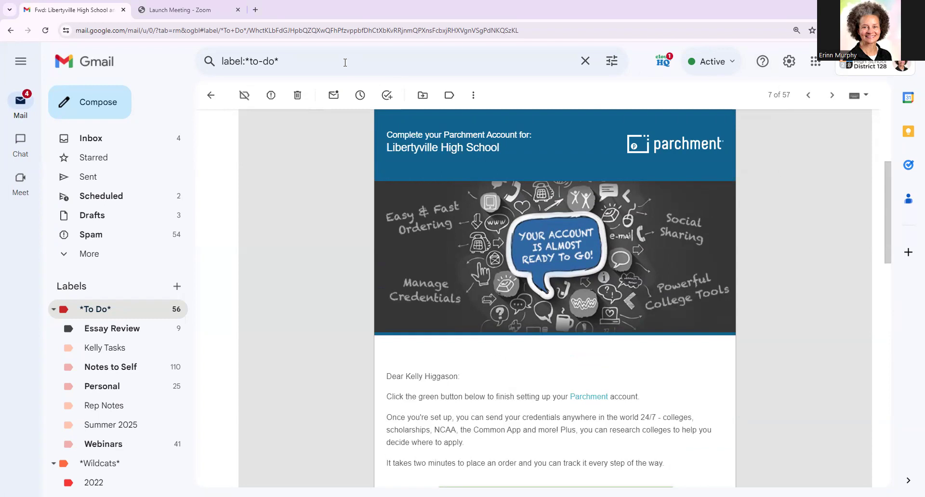
pyautogui.click(295, 61)
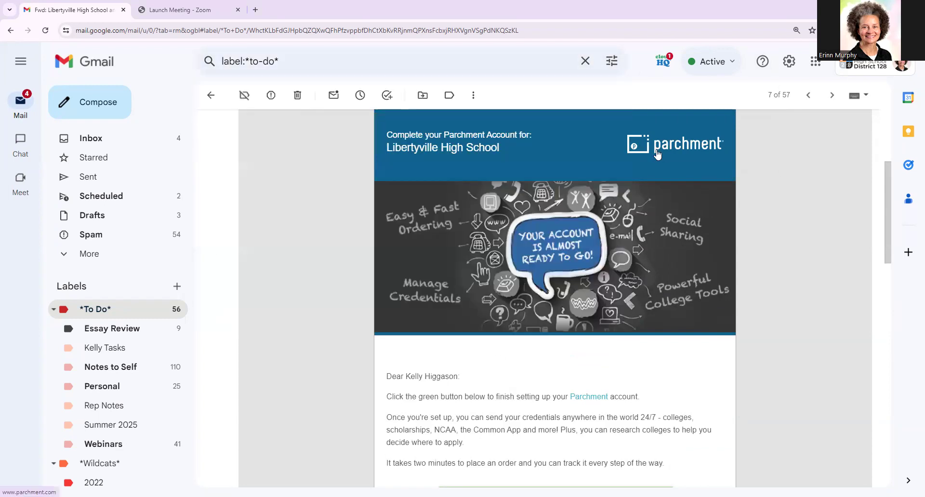
pyautogui.moveTo(794, 249)
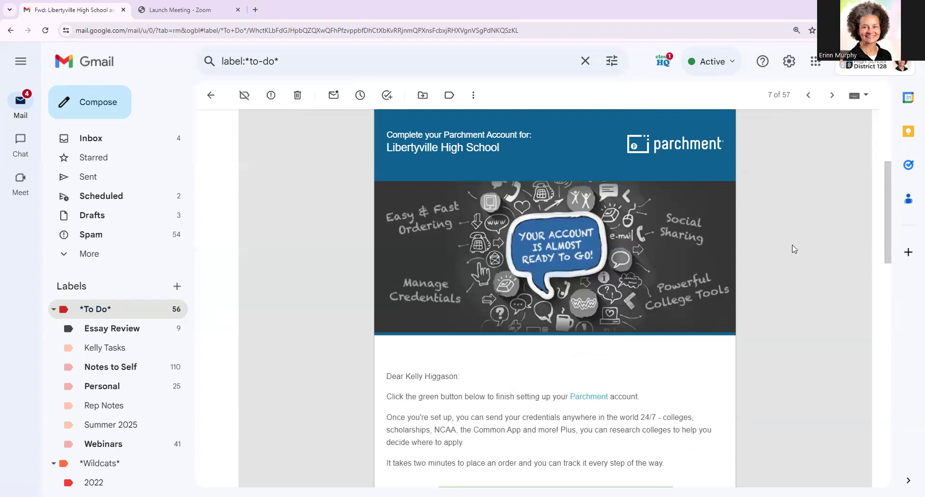
pyautogui.scroll(-3)
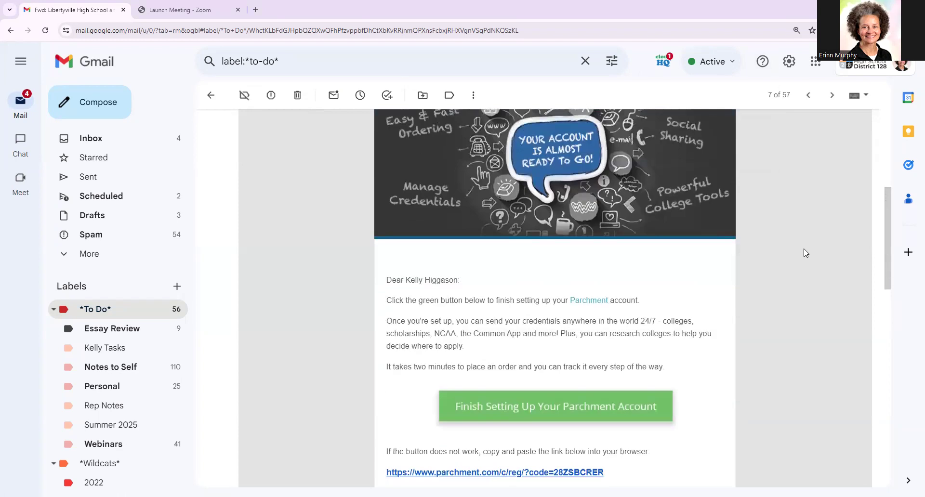
pyautogui.moveTo(414, 397)
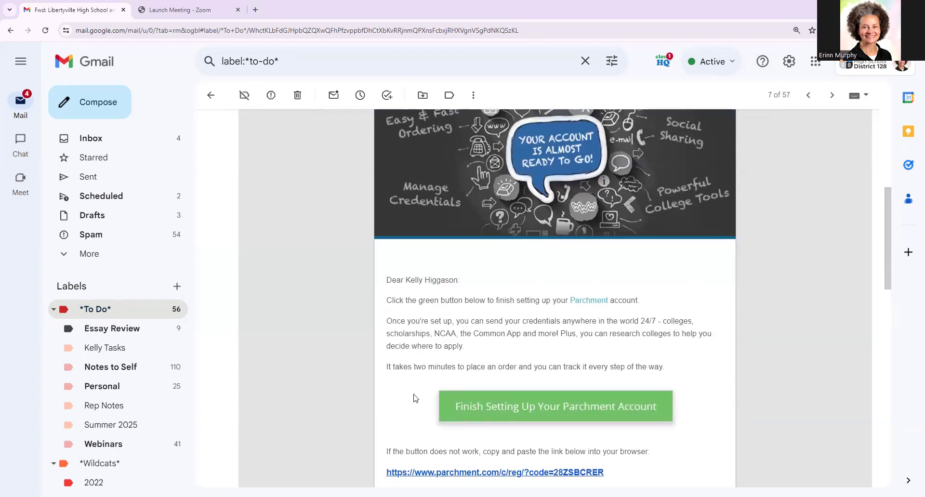
pyautogui.moveTo(777, 290)
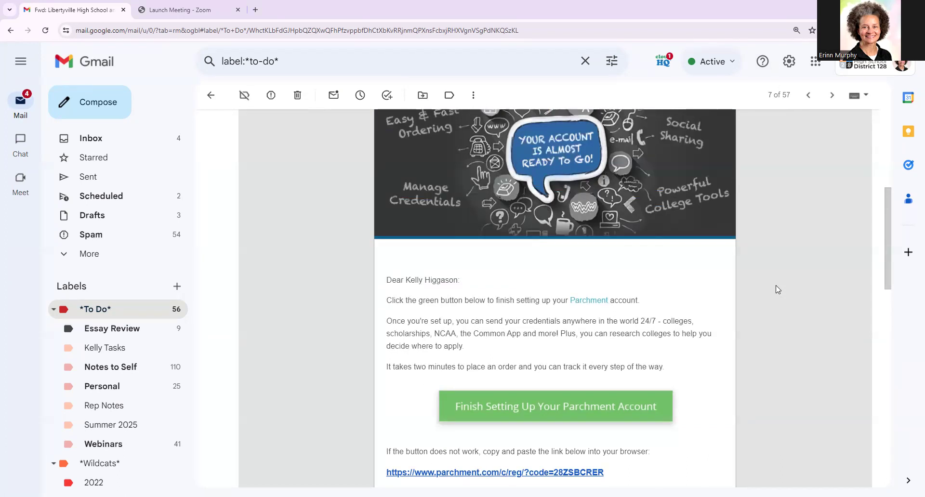
pyautogui.scroll(3)
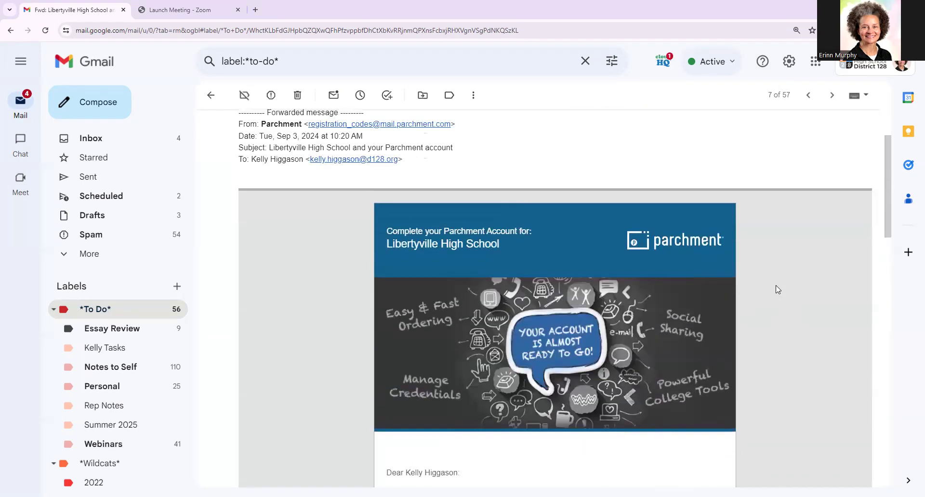
pyautogui.scroll(-3)
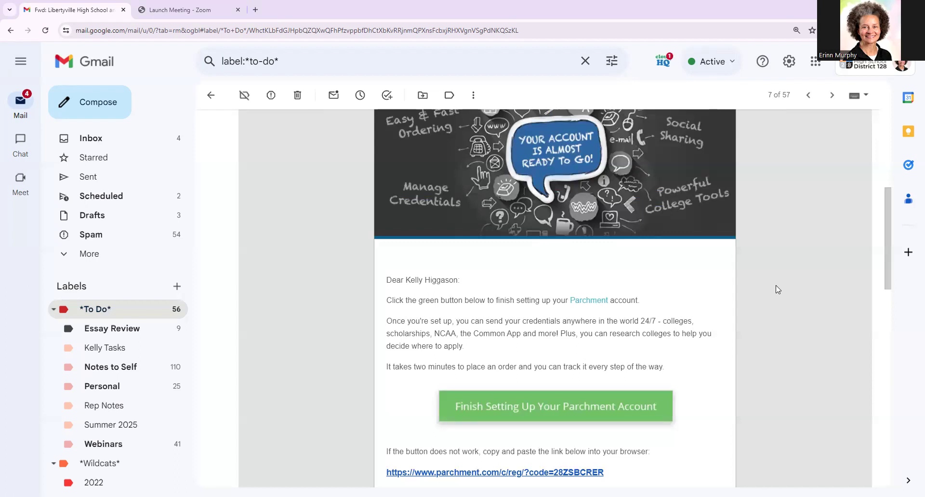
pyautogui.scroll(3)
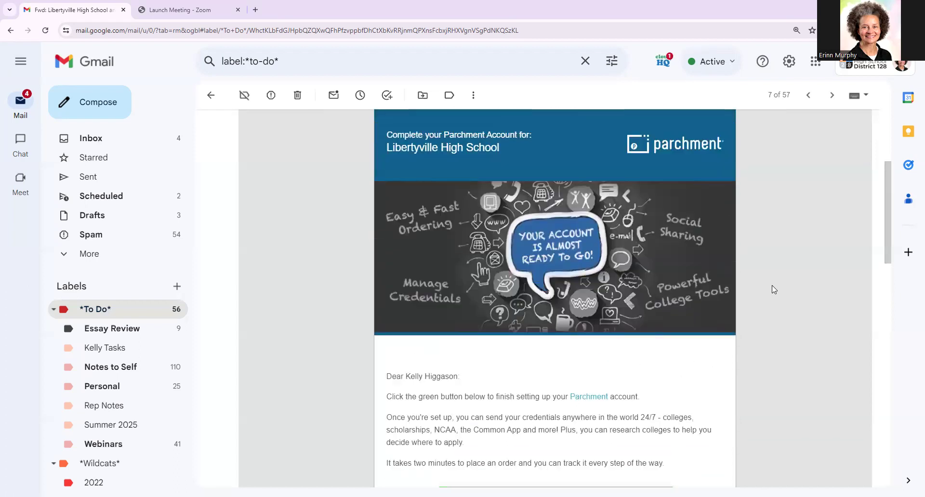
pyautogui.scroll(3)
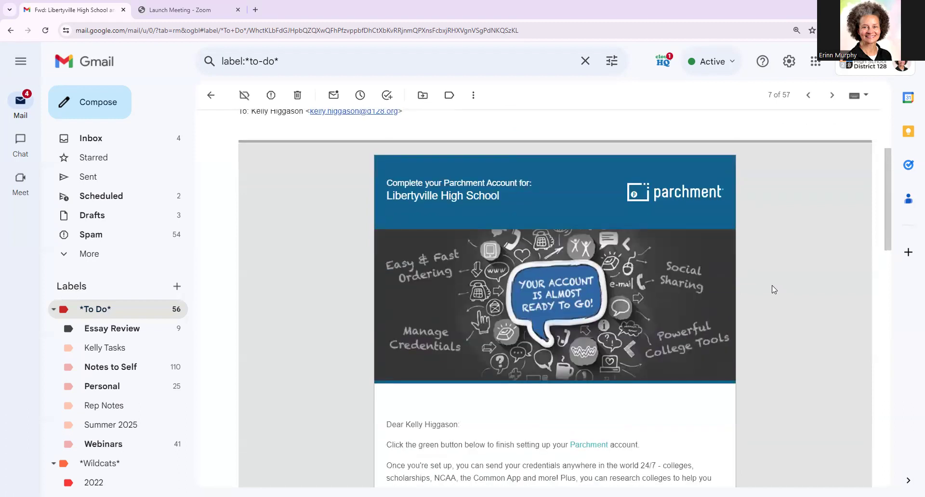
pyautogui.scroll(-3)
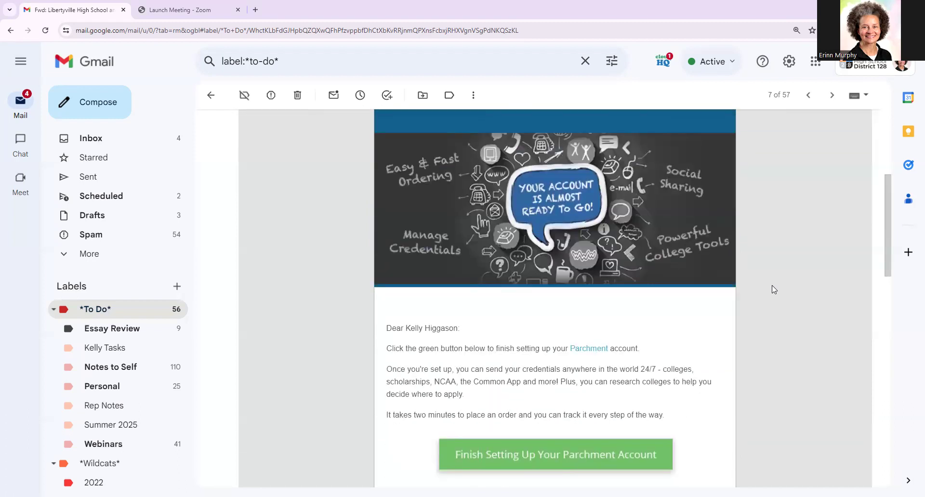
pyautogui.scroll(-3)
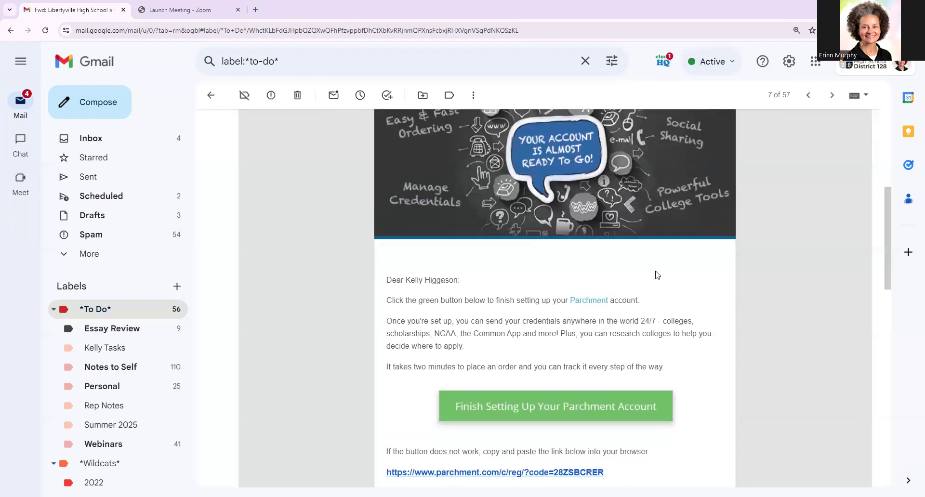
pyautogui.moveTo(435, 348)
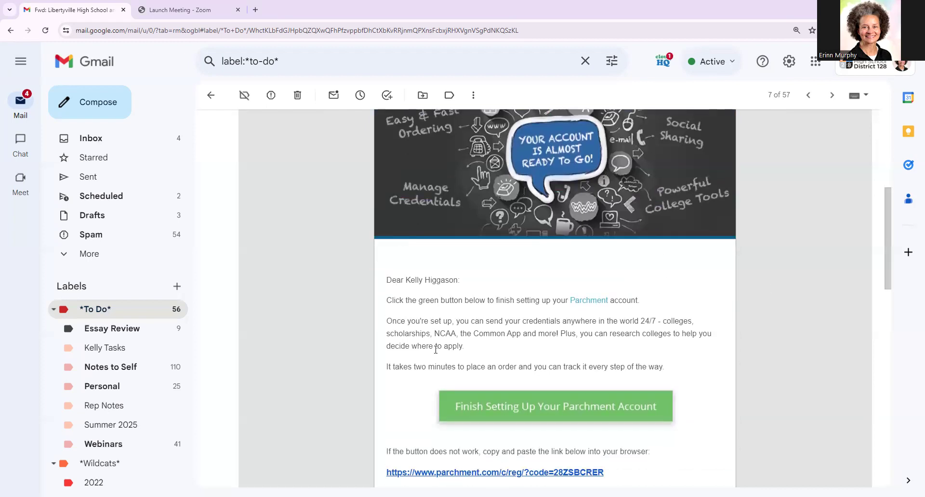
pyautogui.moveTo(536, 408)
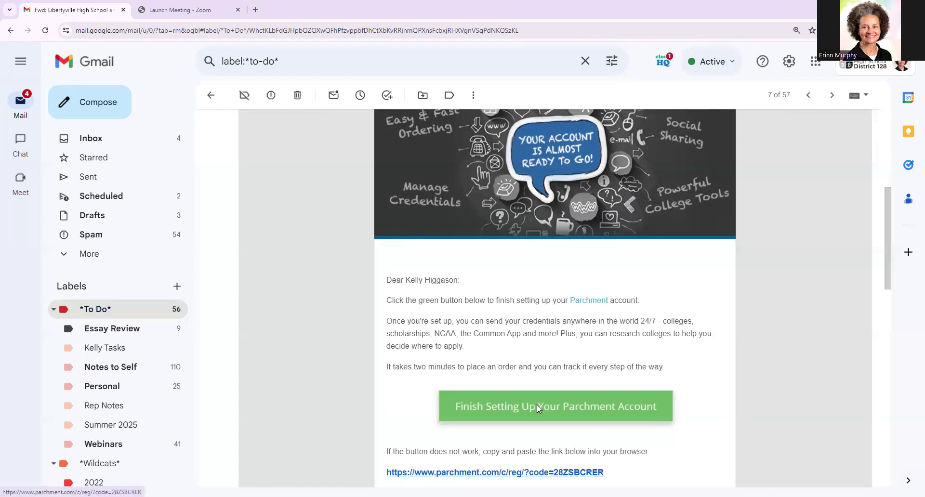
pyautogui.moveTo(542, 411)
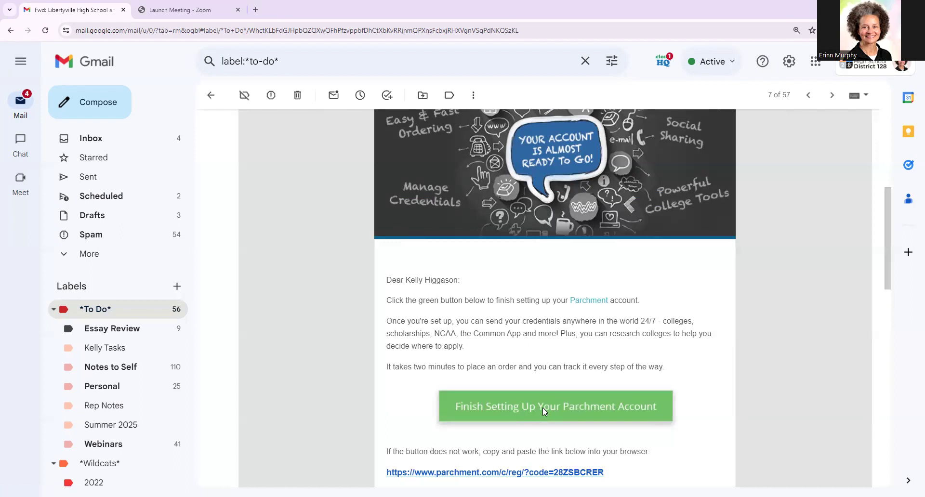
# - Follow 'Finish Setting Up Your Parchment Account' to the prefilled registration form
pyautogui.click(555, 407)
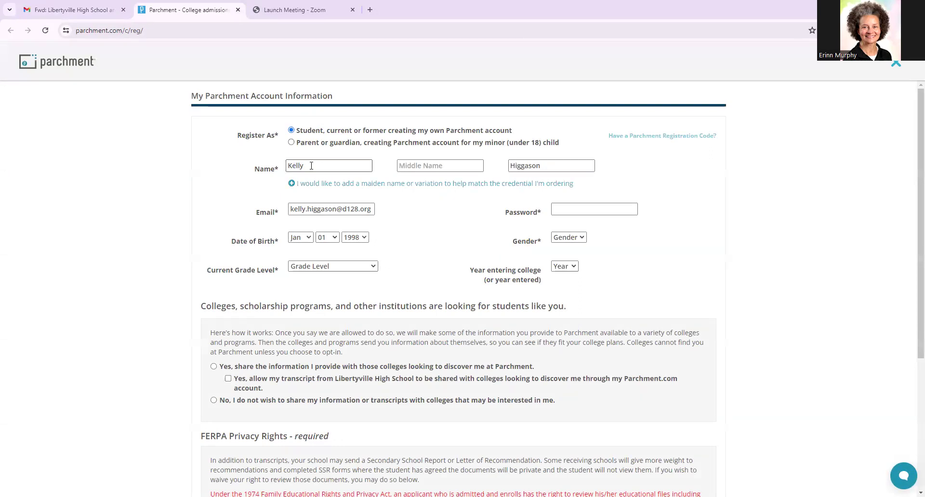
pyautogui.click(550, 166)
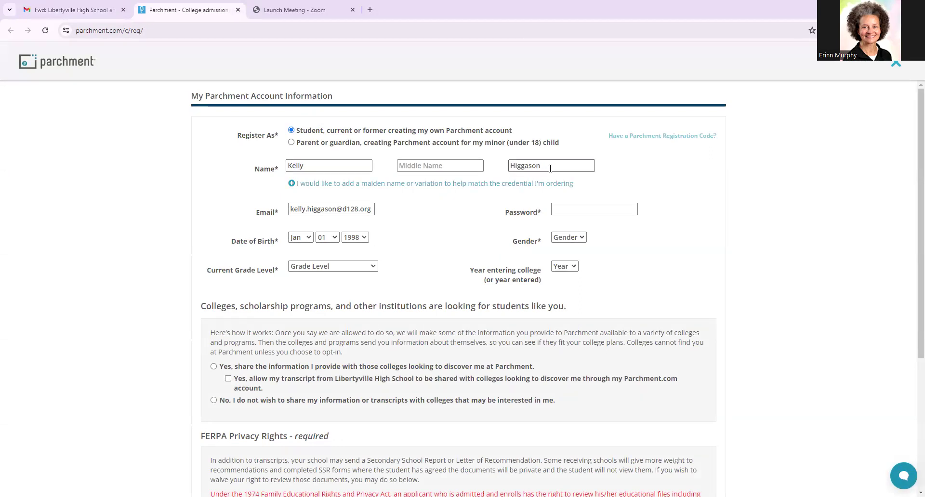
pyautogui.moveTo(339, 180)
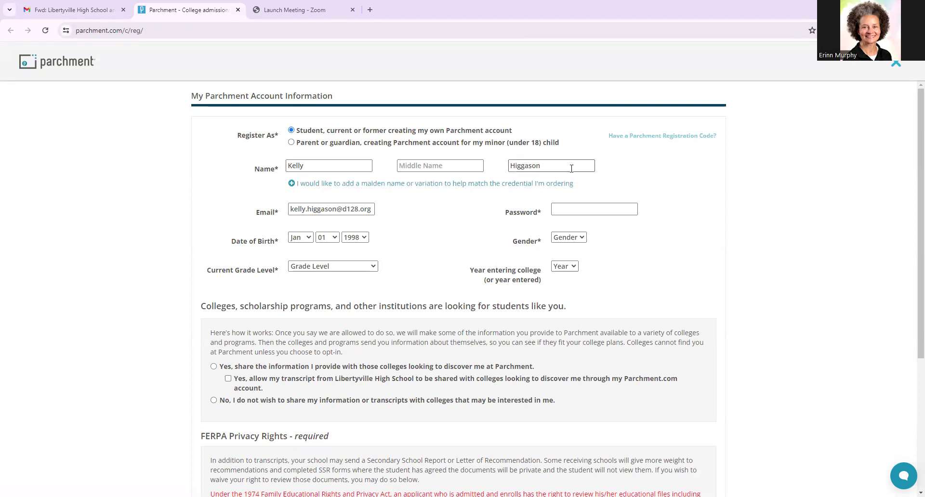
pyautogui.moveTo(551, 165)
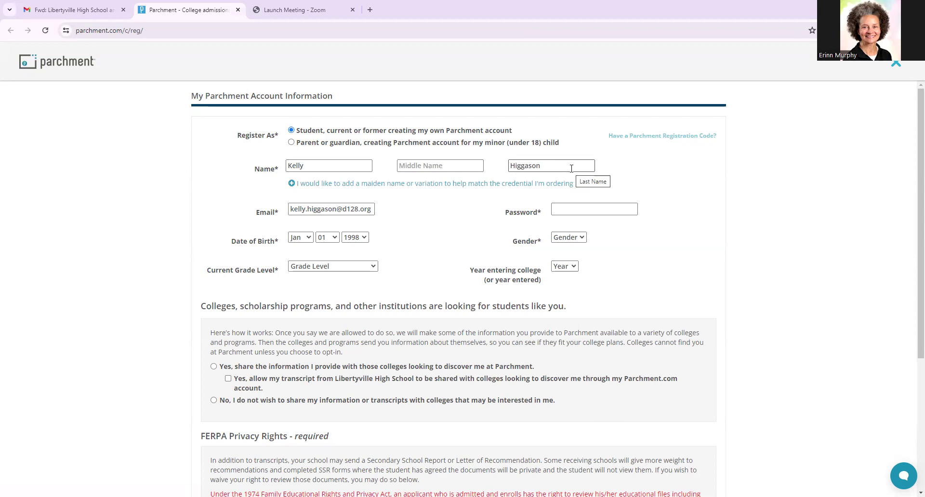
pyautogui.moveTo(624, 164)
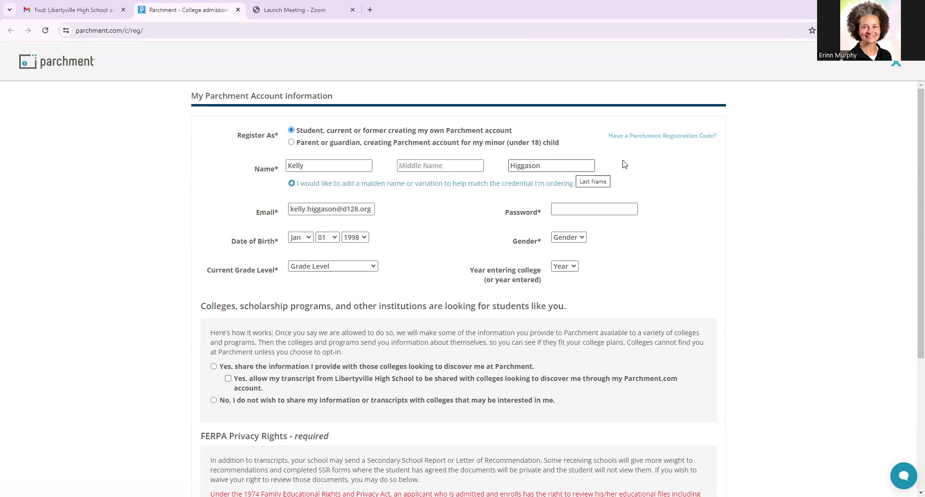
pyautogui.moveTo(675, 185)
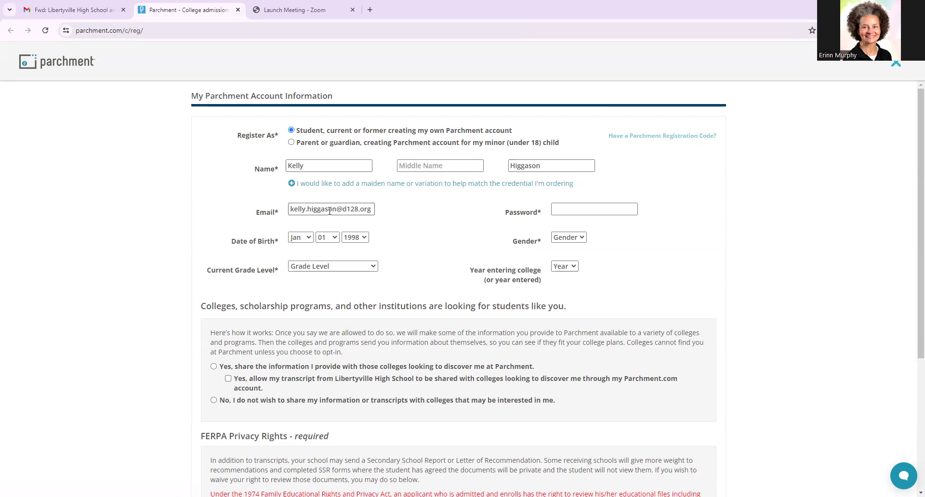
# - Enter the account password and choose Twelfth grade as the current grade level
pyautogui.click(594, 209)
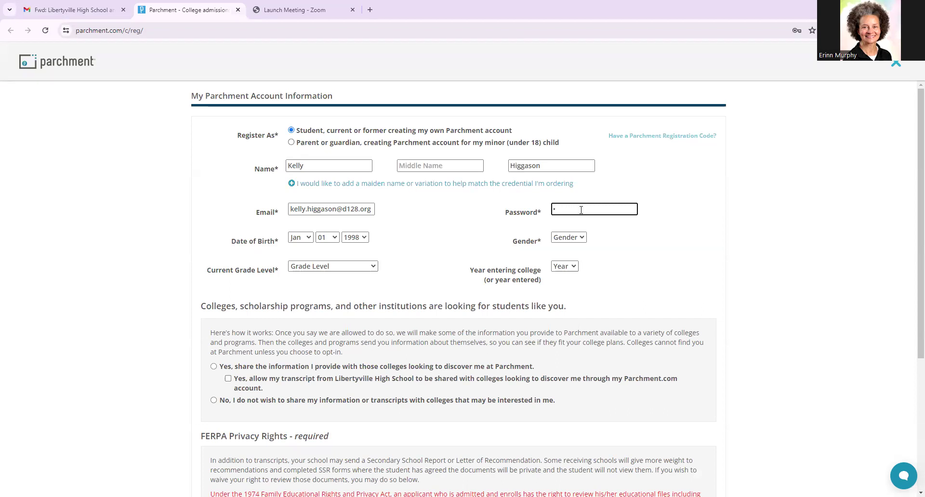
pyautogui.write('*')
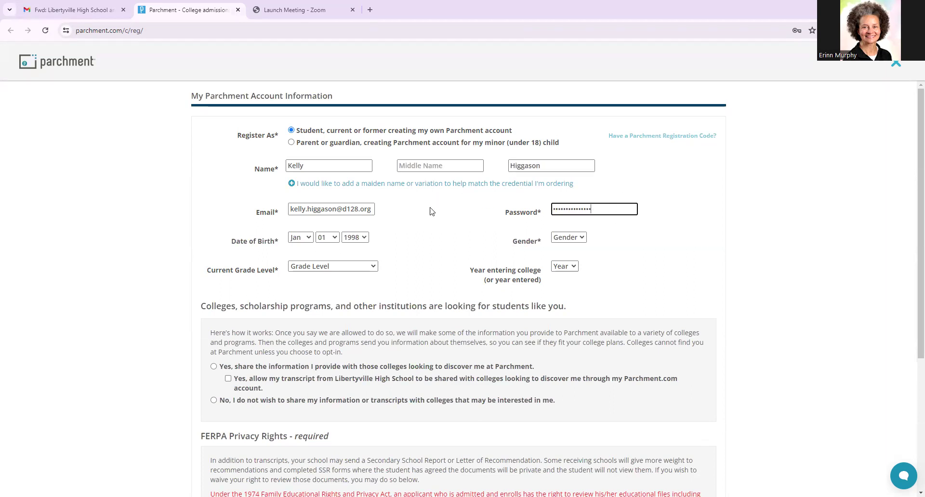
pyautogui.moveTo(263, 246)
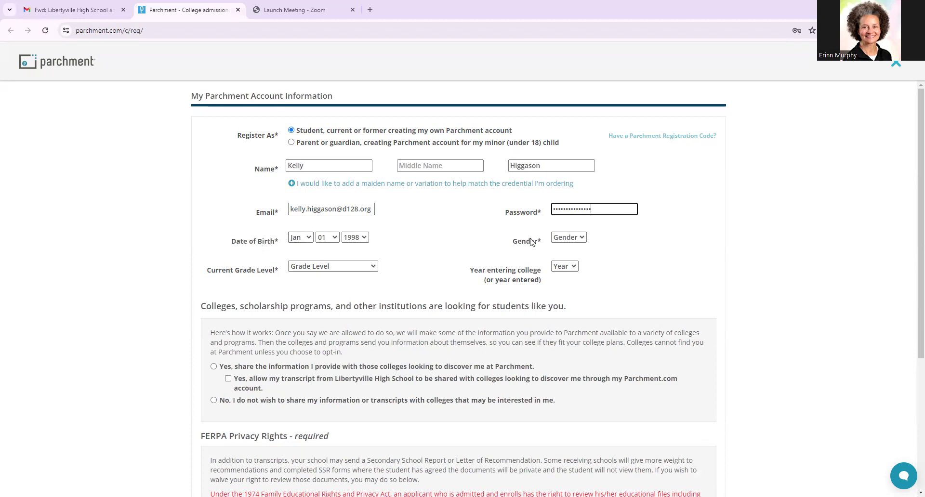
pyautogui.click(568, 236)
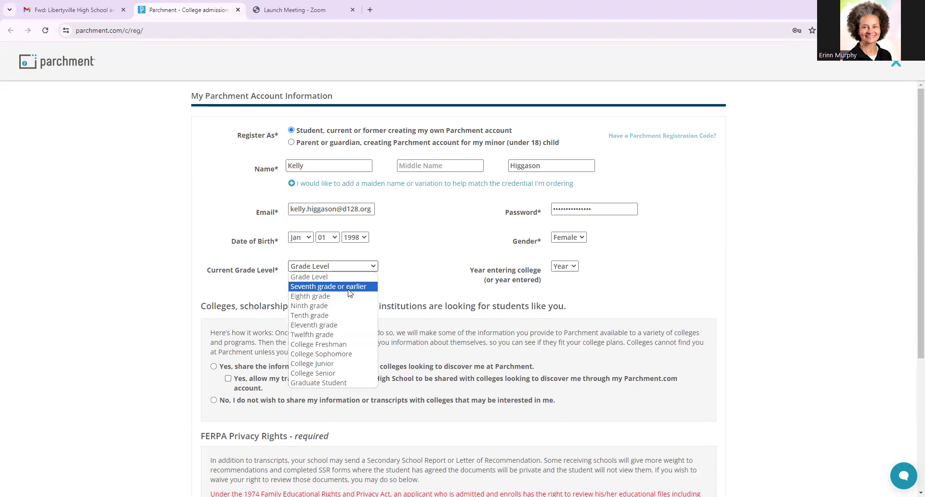
pyautogui.click(311, 335)
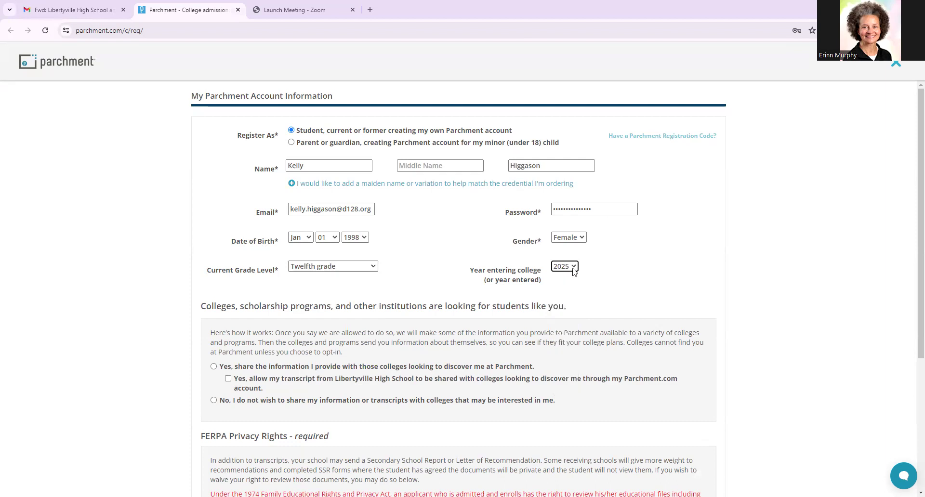
pyautogui.moveTo(570, 272)
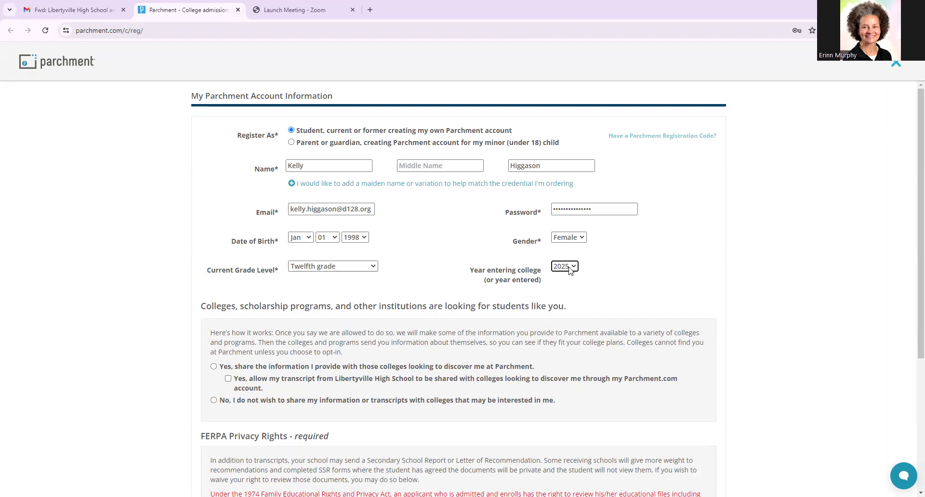
pyautogui.moveTo(612, 272)
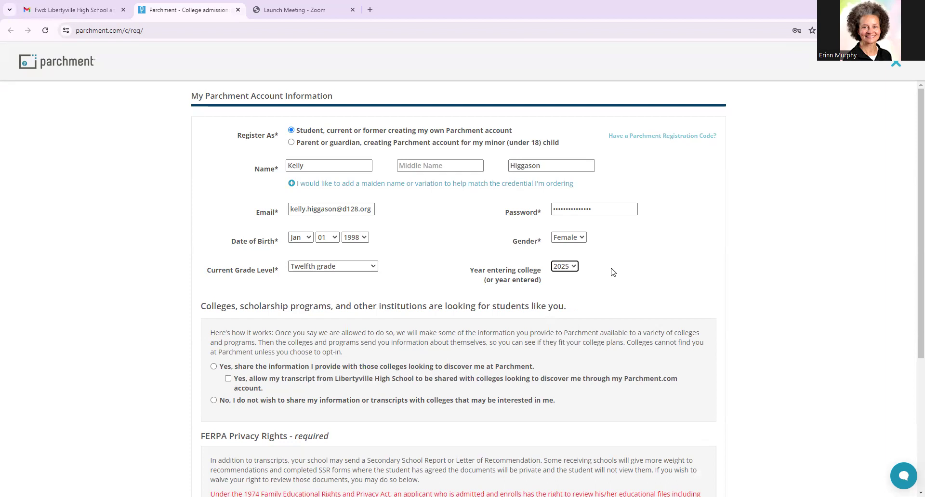
pyautogui.moveTo(629, 269)
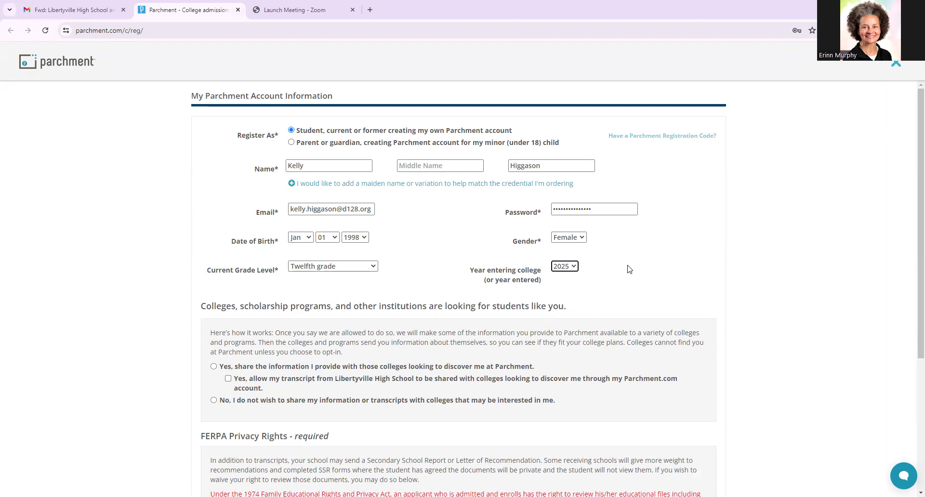
pyautogui.moveTo(258, 282)
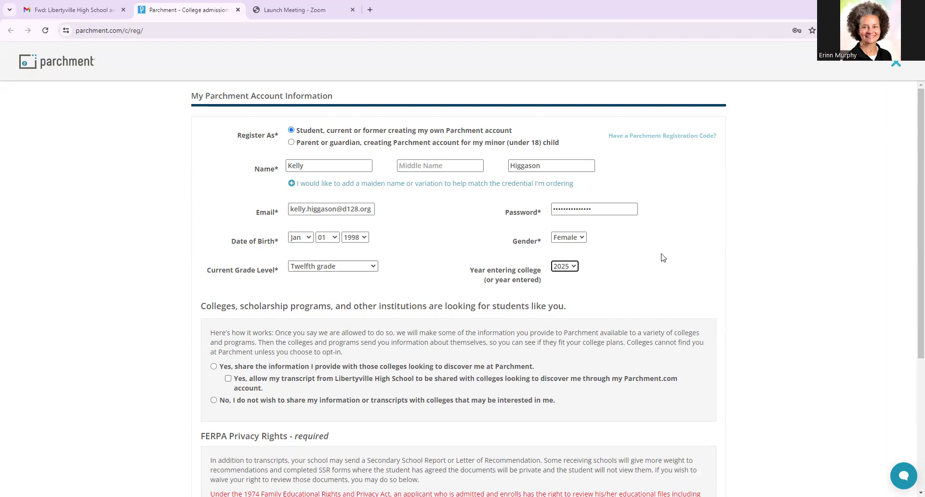
pyautogui.moveTo(645, 256)
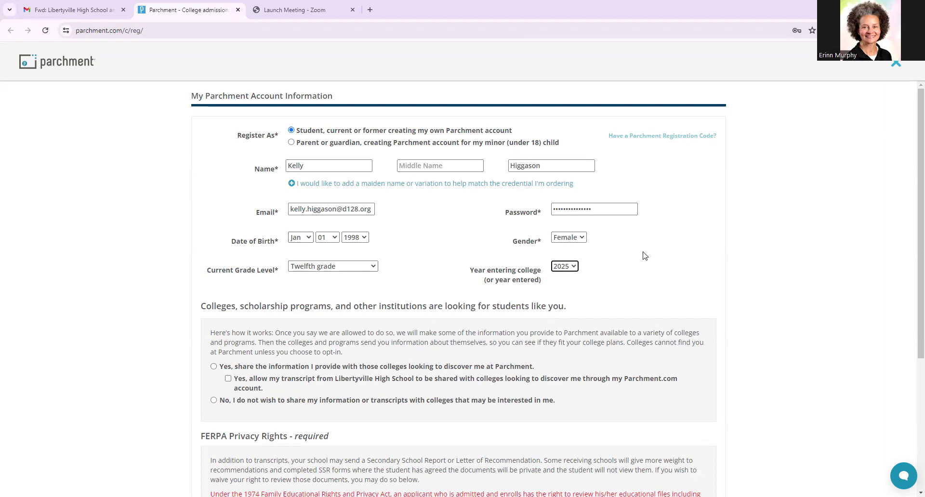
# - Decline sharing with interested colleges and waive the right to access recommendations
pyautogui.scroll(-3)
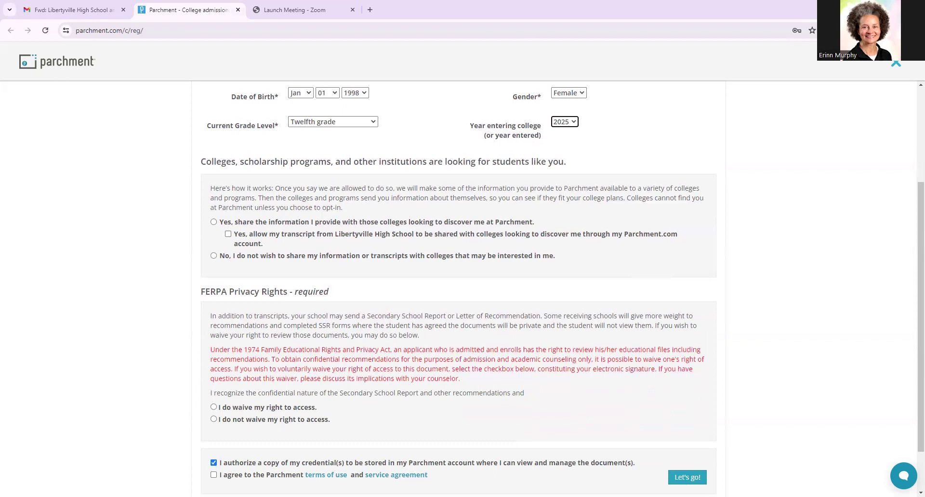
pyautogui.moveTo(807, 157)
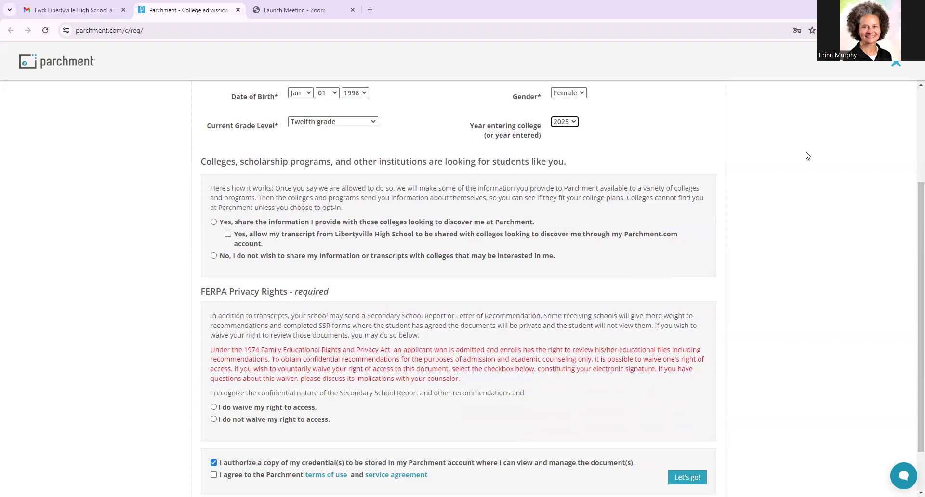
pyautogui.moveTo(265, 246)
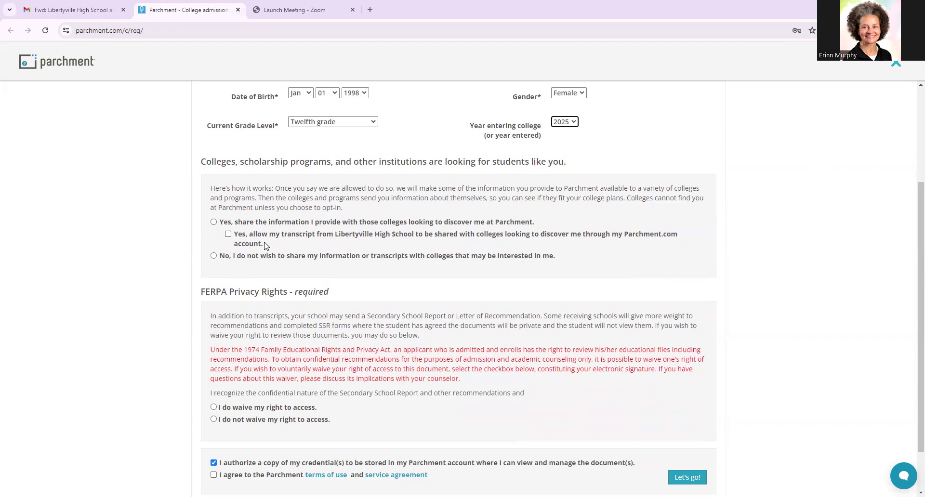
pyautogui.moveTo(299, 252)
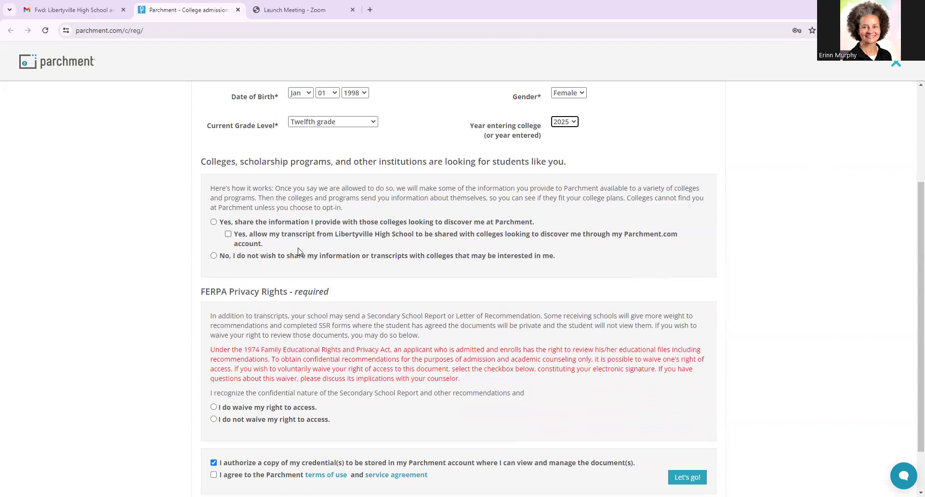
pyautogui.click(214, 256)
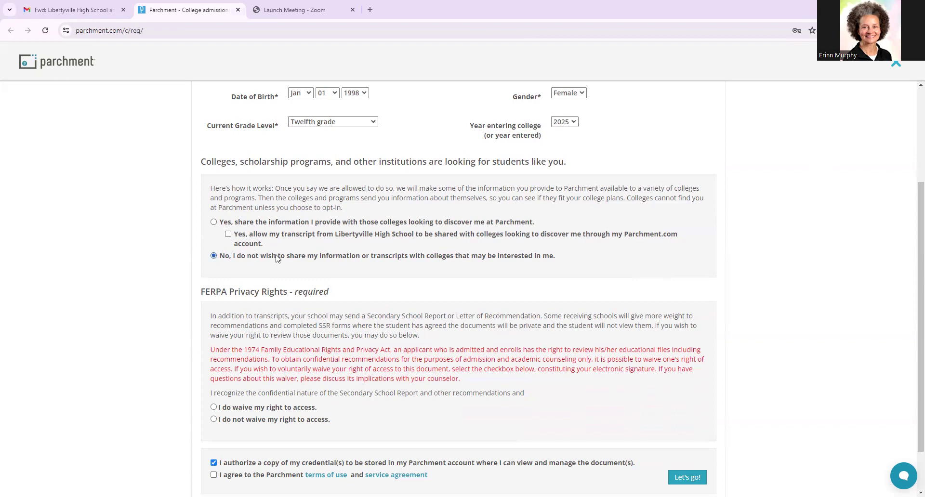
pyautogui.moveTo(588, 250)
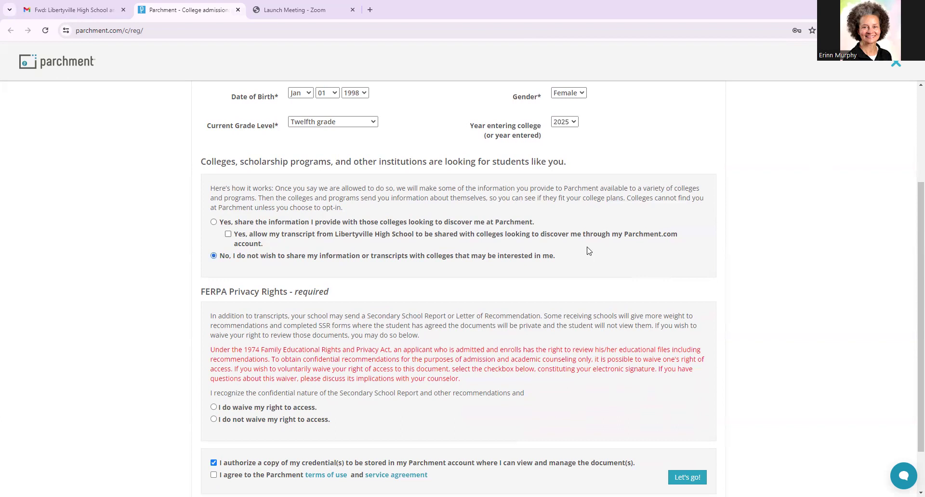
pyautogui.scroll(-3)
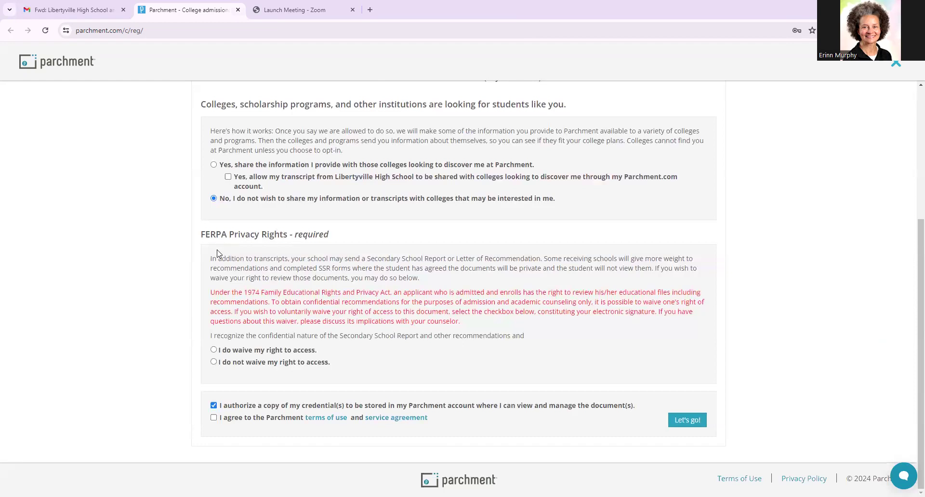
pyautogui.click(214, 350)
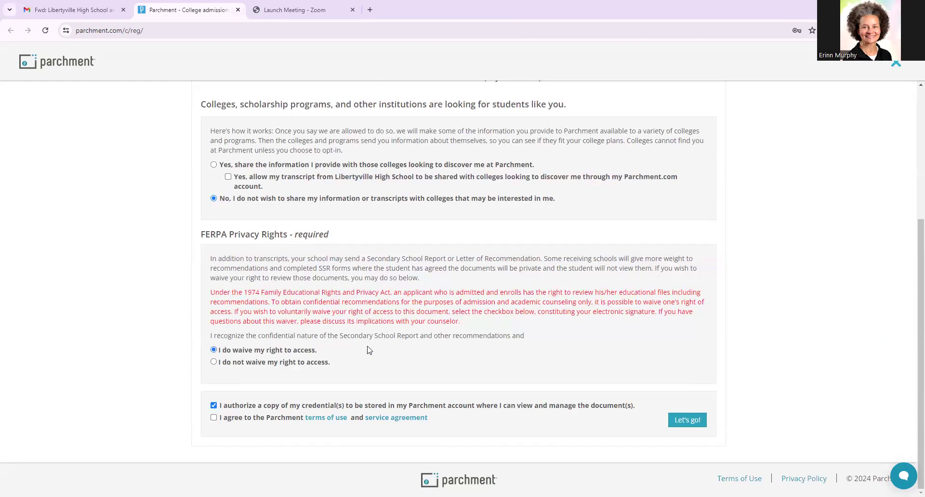
pyautogui.moveTo(377, 353)
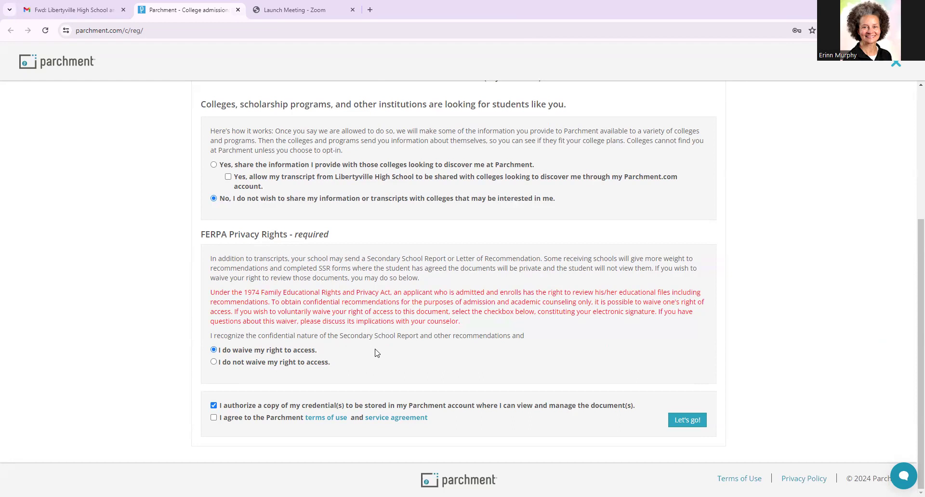
pyautogui.moveTo(266, 359)
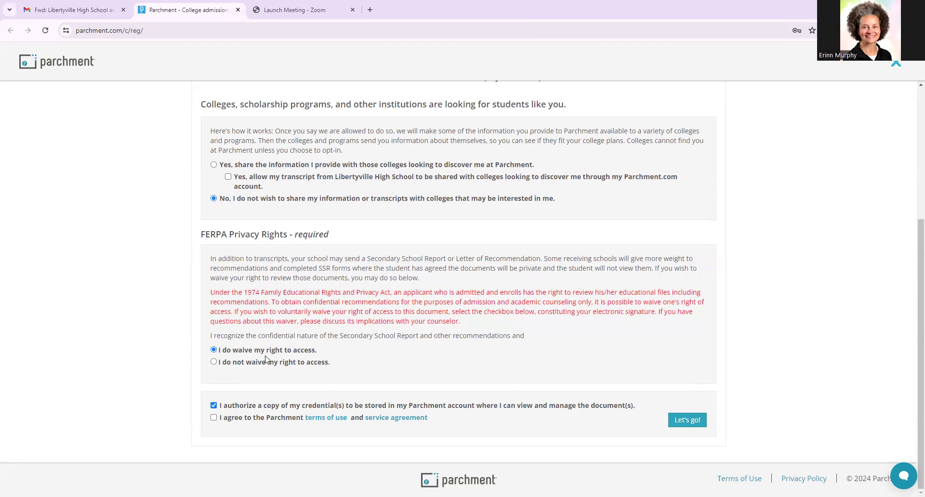
pyautogui.moveTo(295, 354)
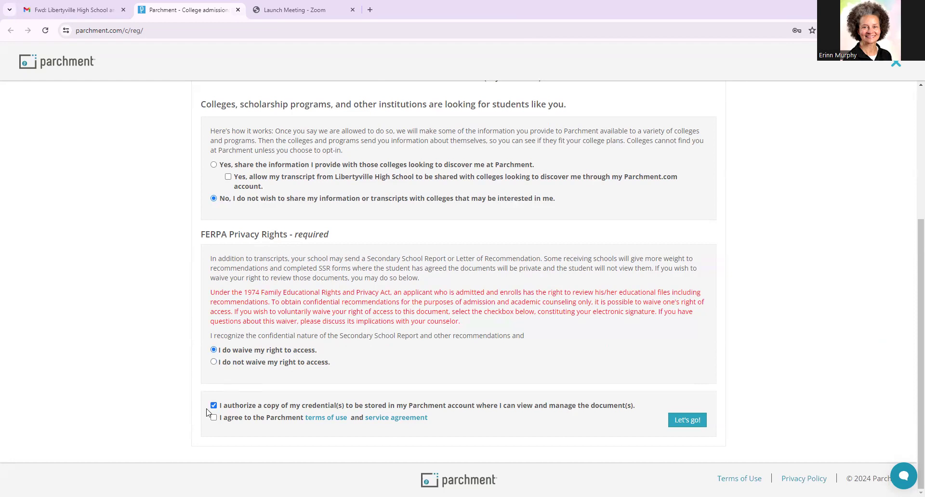
pyautogui.moveTo(394, 412)
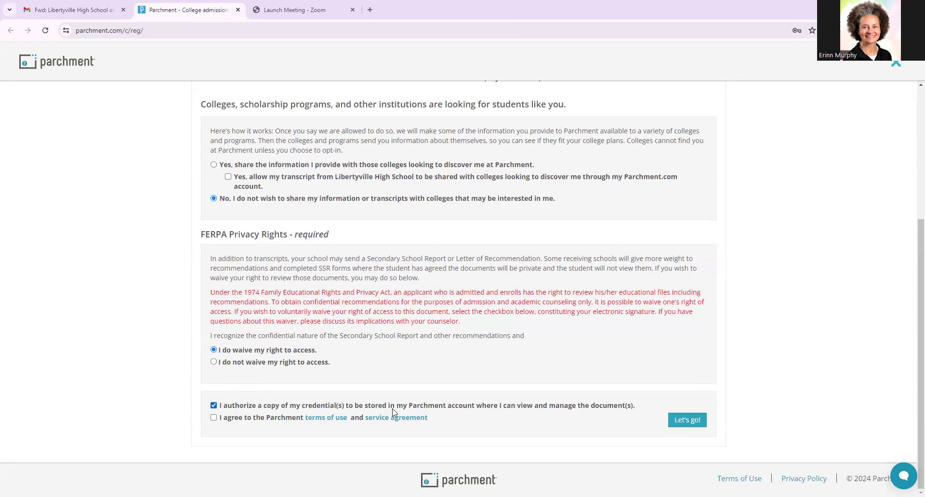
pyautogui.moveTo(480, 411)
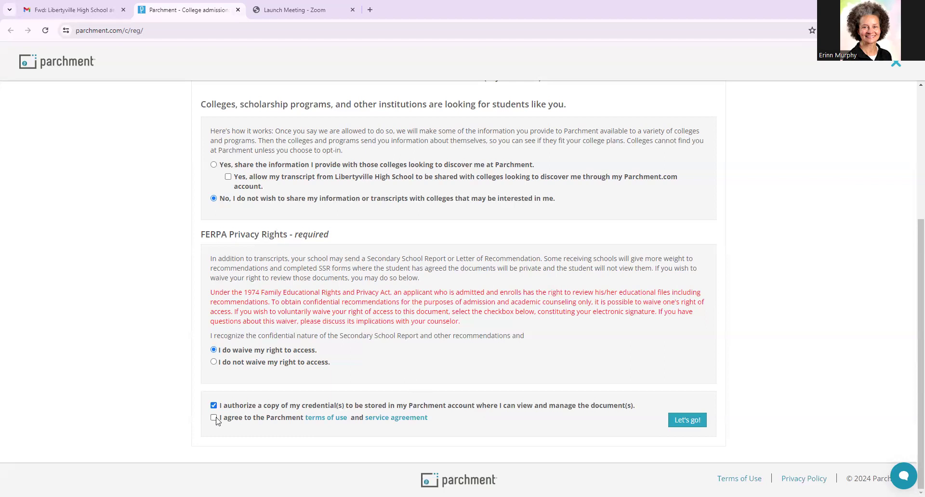
# - Accept the Parchment terms of use and submit the registration with Let's go!
pyautogui.click(214, 417)
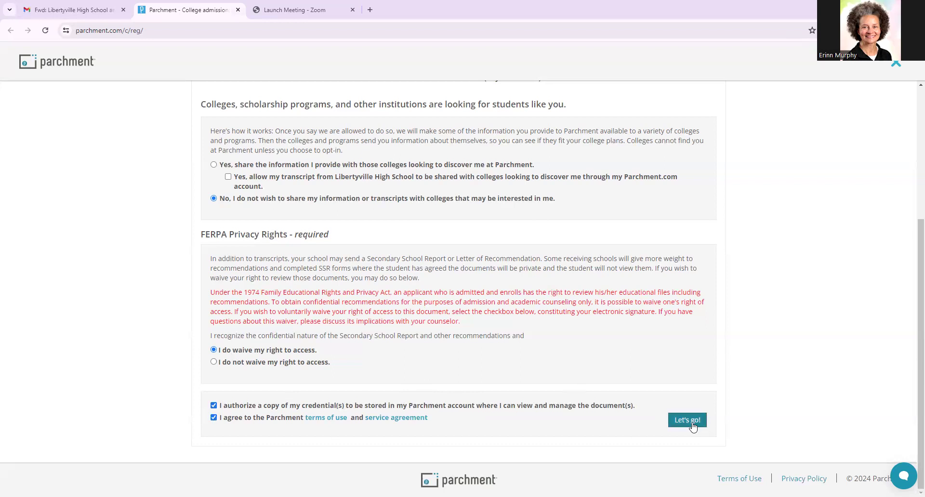
pyautogui.click(687, 419)
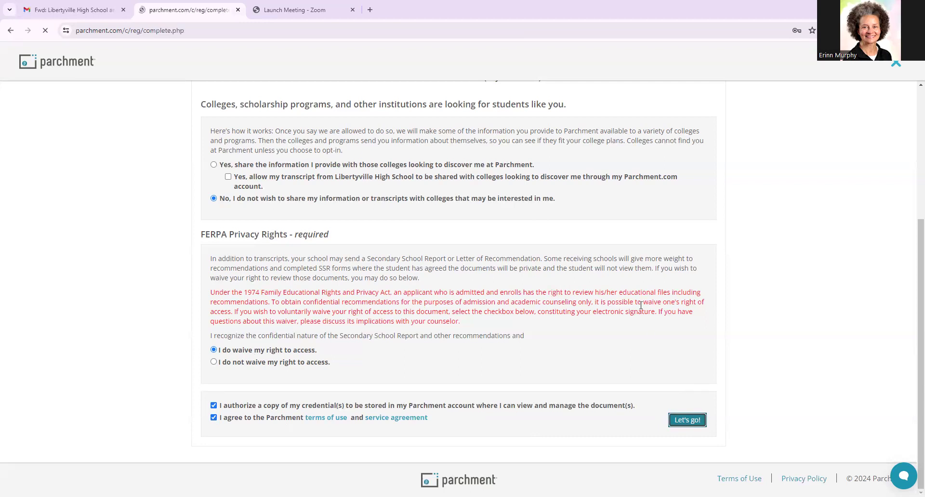
# - Dismiss the 'Which colleges are you interested in?' prompt to reveal the dashboard
pyautogui.click(687, 419)
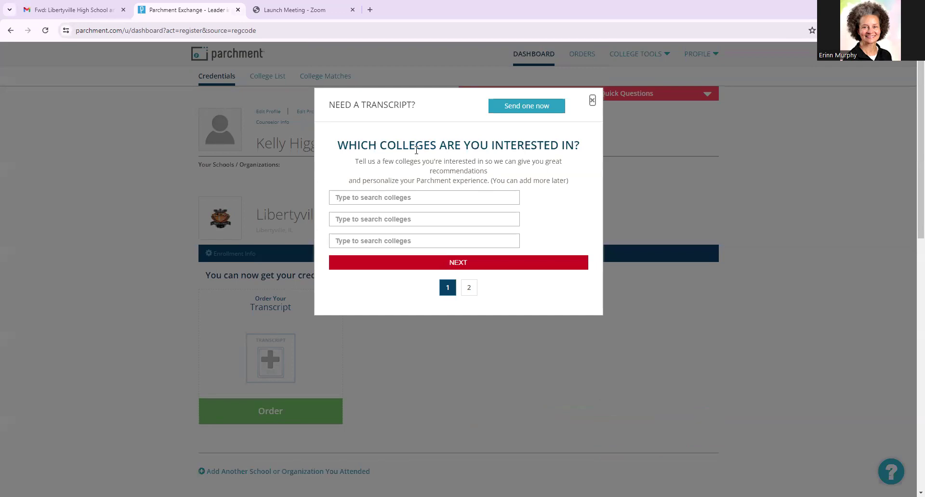
pyautogui.moveTo(592, 102)
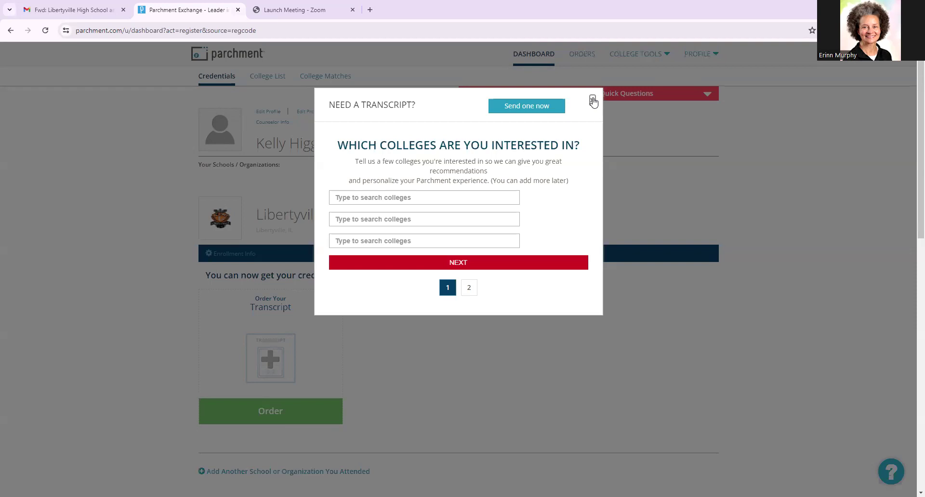
pyautogui.click(593, 100)
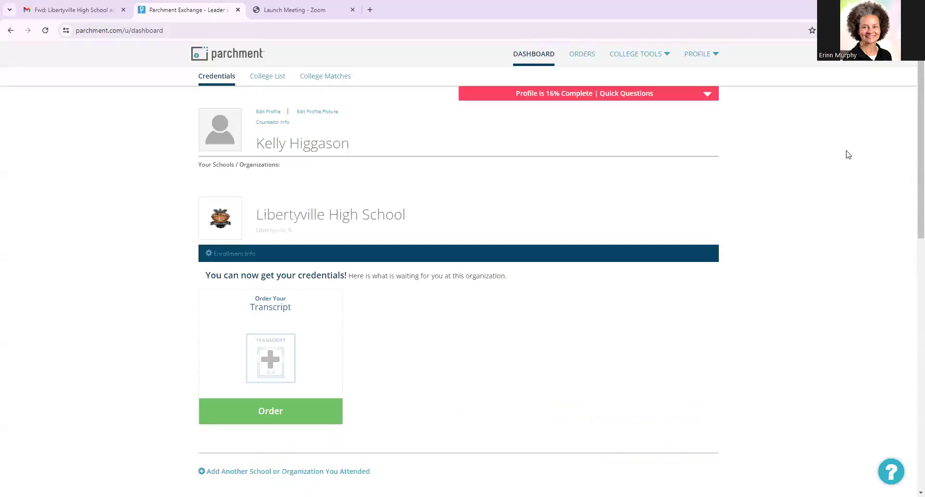
pyautogui.scroll(-3)
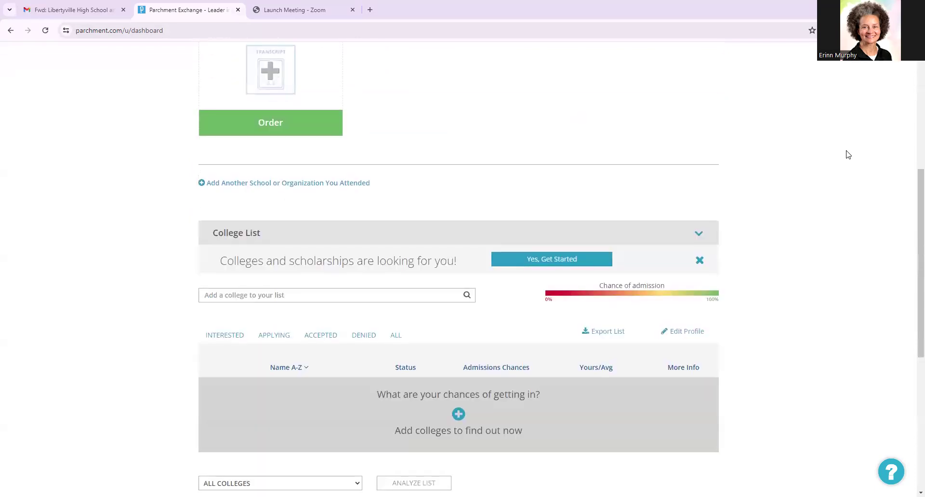
pyautogui.scroll(3)
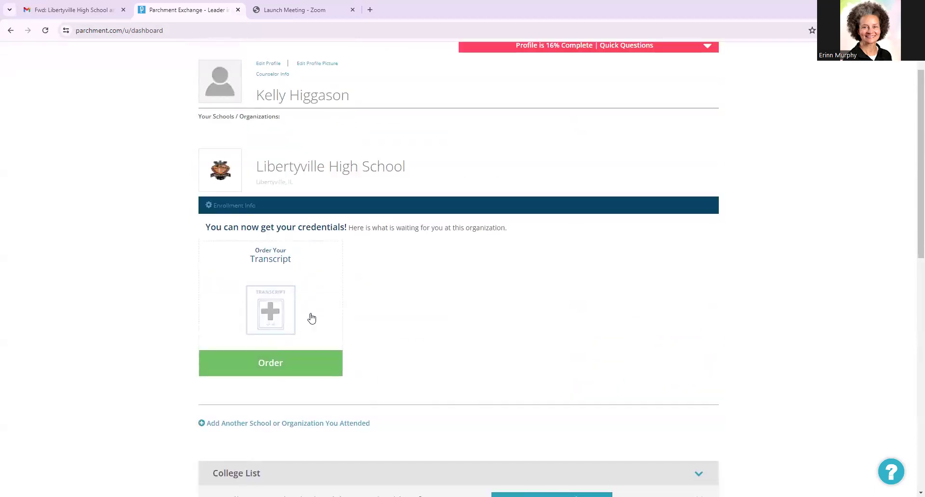
pyautogui.moveTo(343, 254)
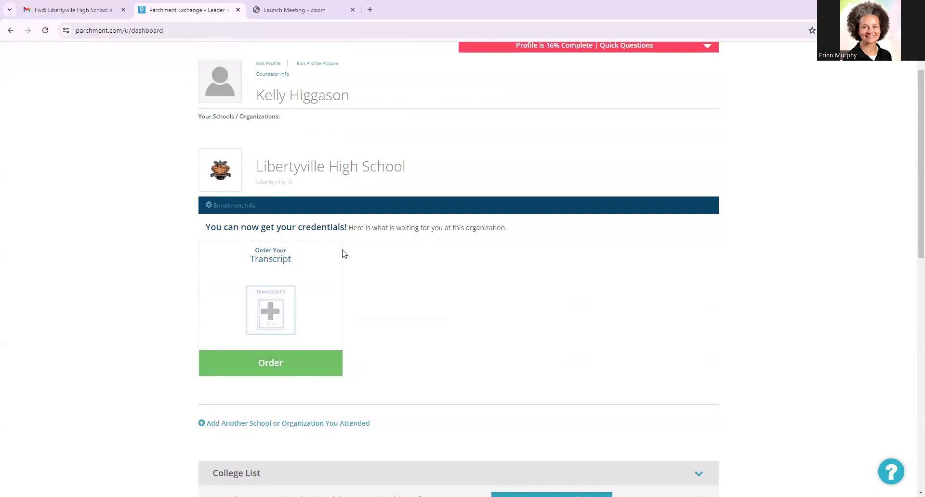
pyautogui.moveTo(345, 324)
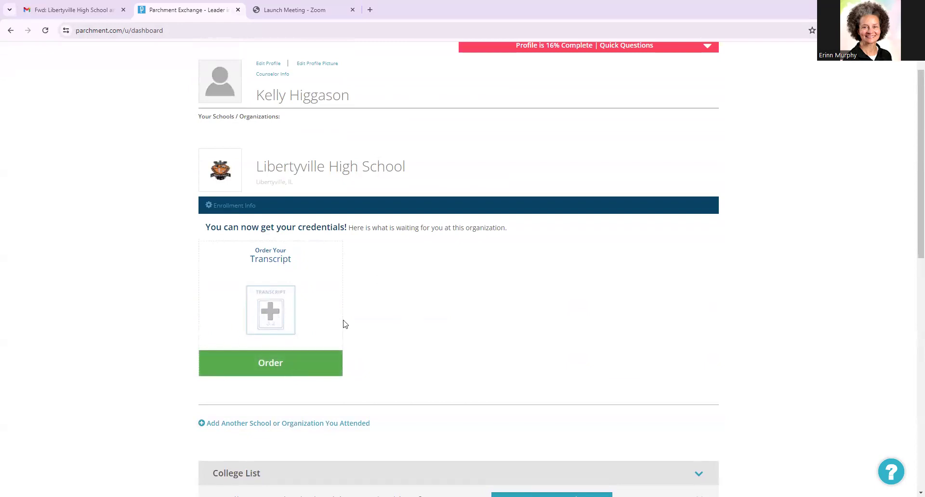
pyautogui.moveTo(327, 320)
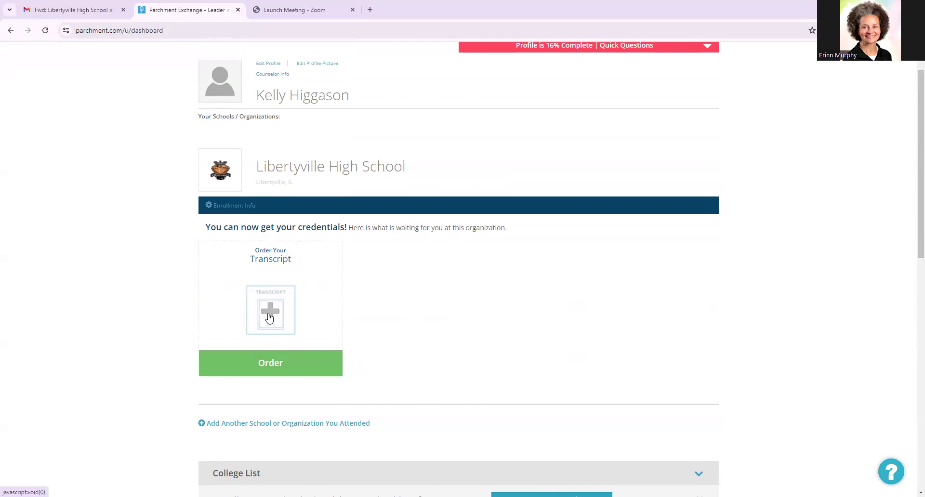
pyautogui.moveTo(263, 283)
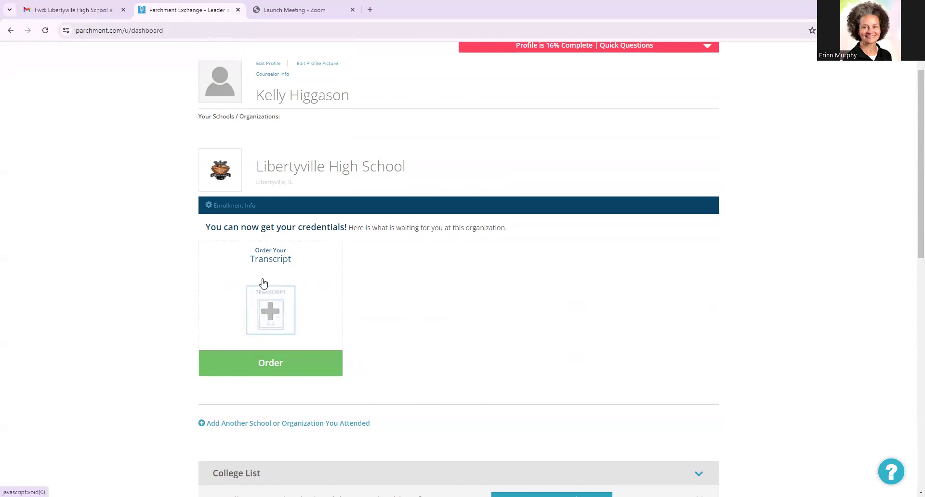
pyautogui.moveTo(272, 304)
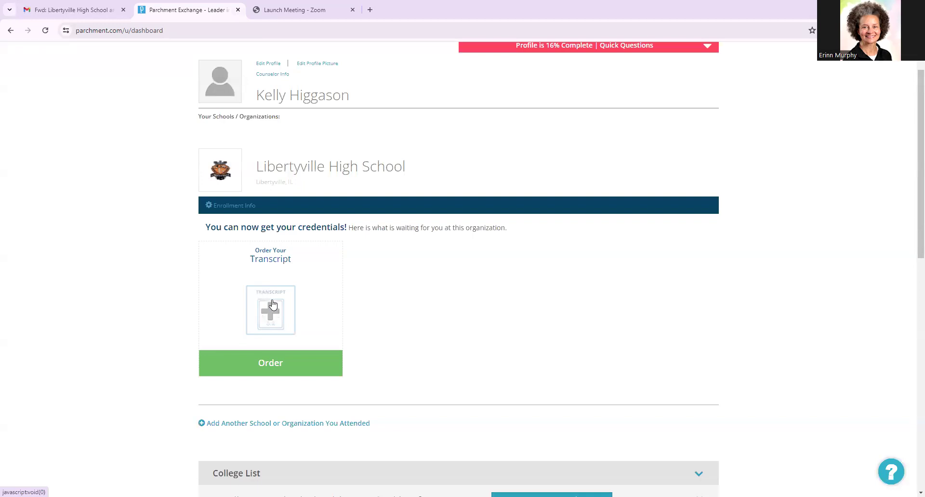
pyautogui.moveTo(268, 298)
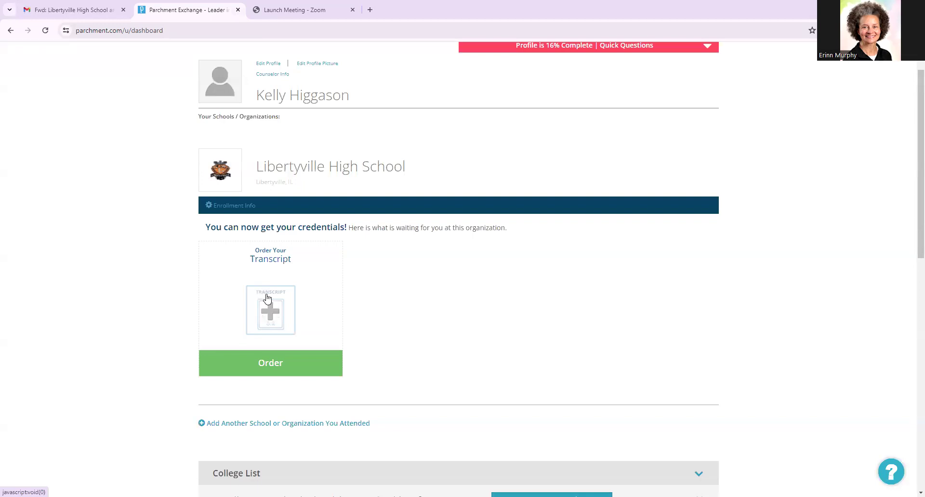
pyautogui.moveTo(314, 313)
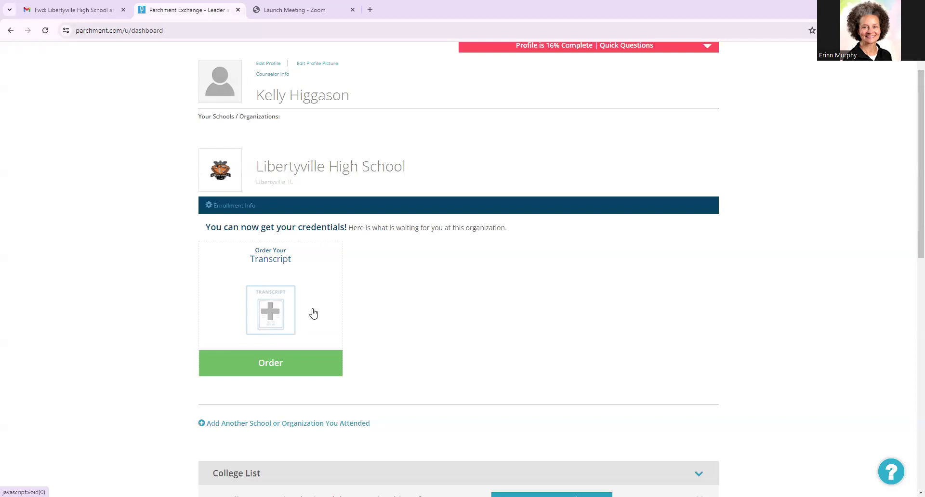
pyautogui.moveTo(269, 317)
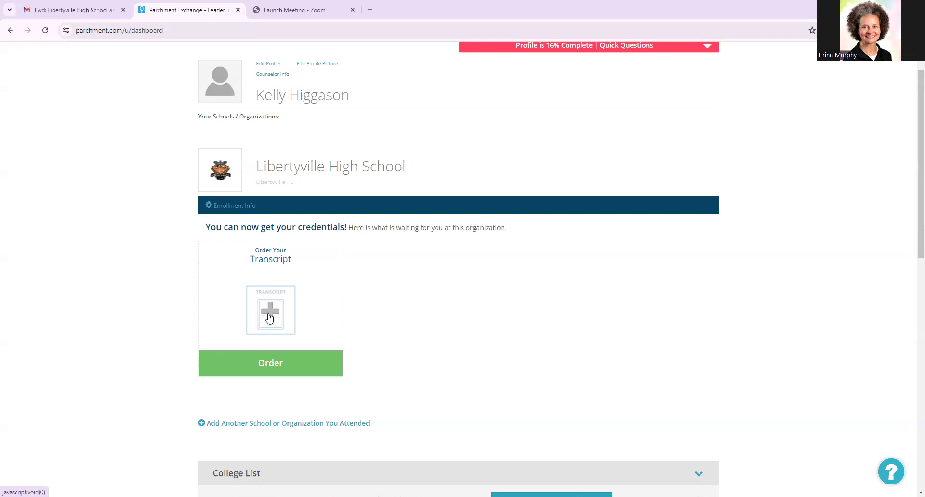
pyautogui.moveTo(272, 317)
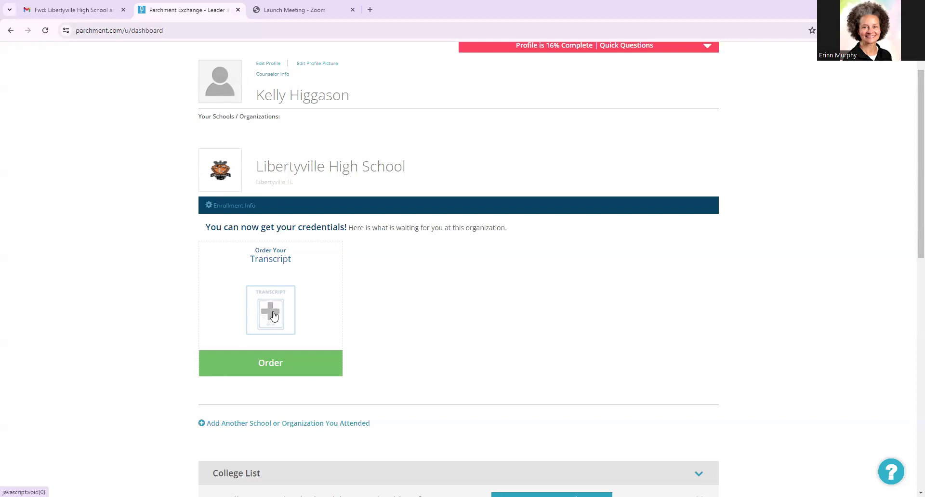
pyautogui.moveTo(281, 317)
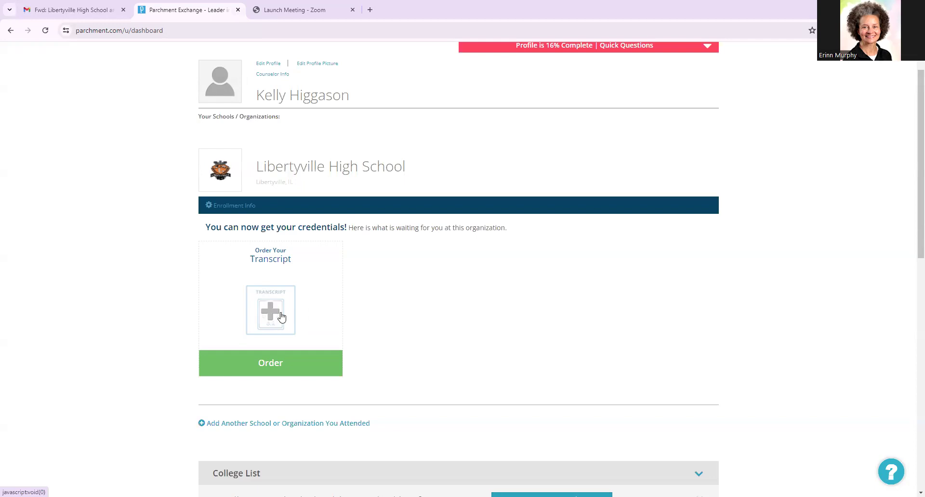
pyautogui.scroll(-3)
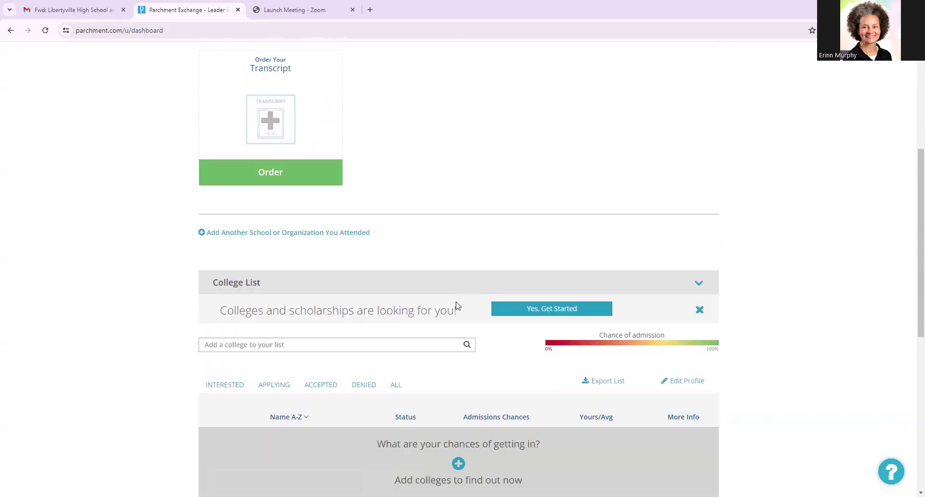
pyautogui.scroll(3)
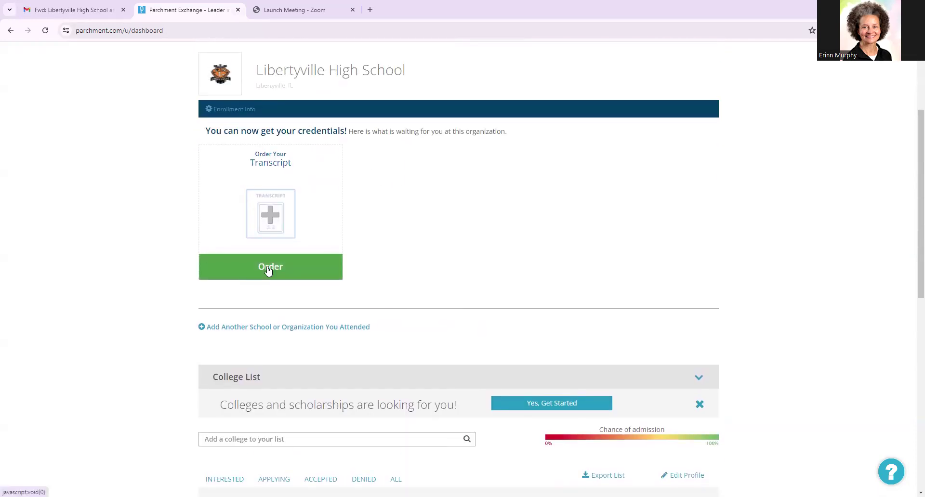
# - Begin a transcript order from the Libertyville High School card
pyautogui.click(269, 267)
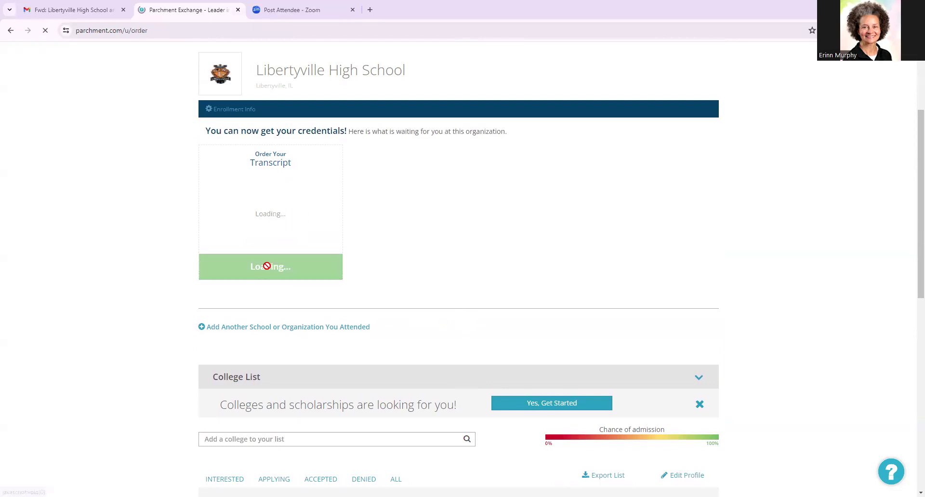
pyautogui.click(269, 266)
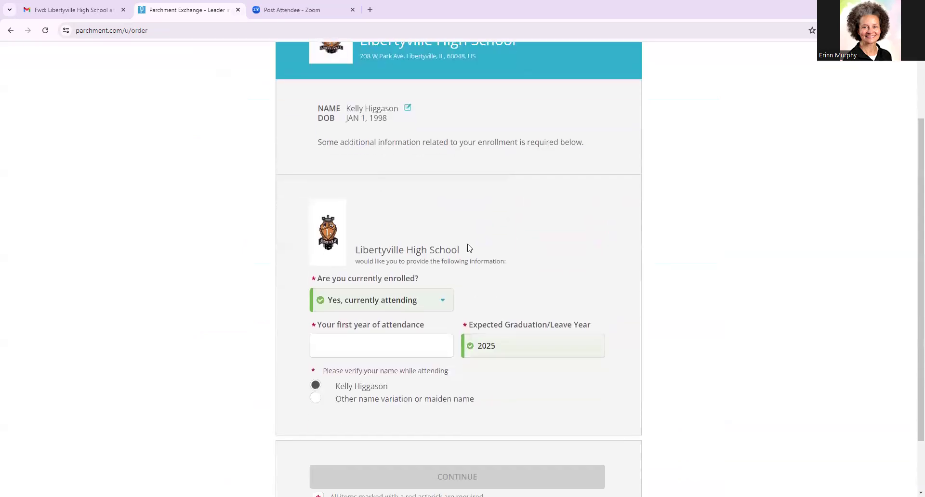
pyautogui.moveTo(477, 226)
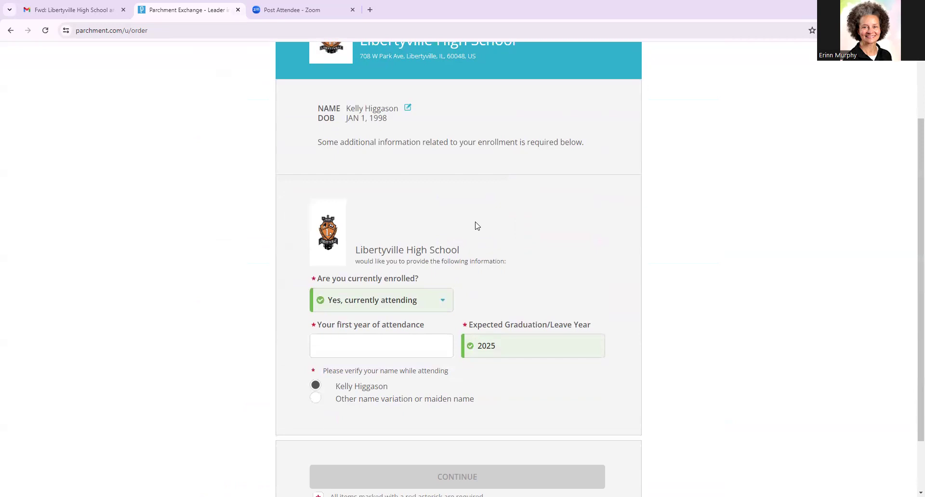
pyautogui.moveTo(480, 218)
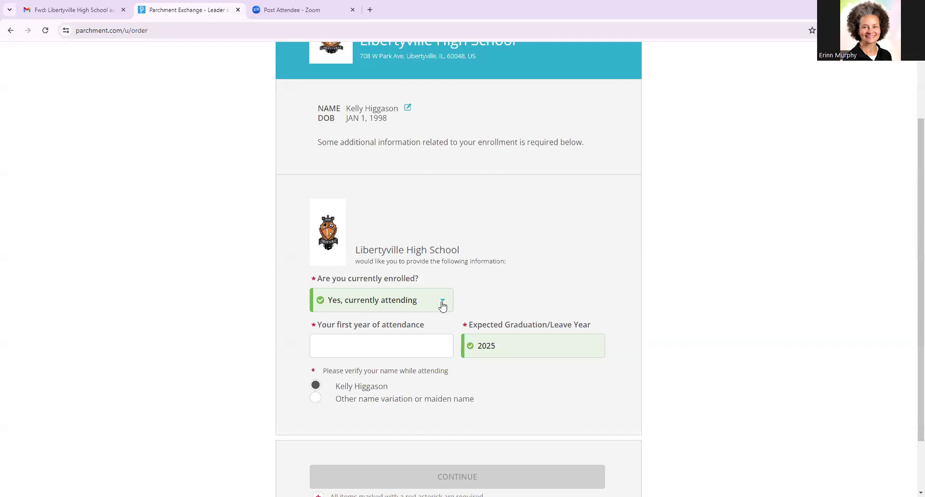
# - Give 2021 as the first year of attendance and continue to the available credentials
pyautogui.click(381, 346)
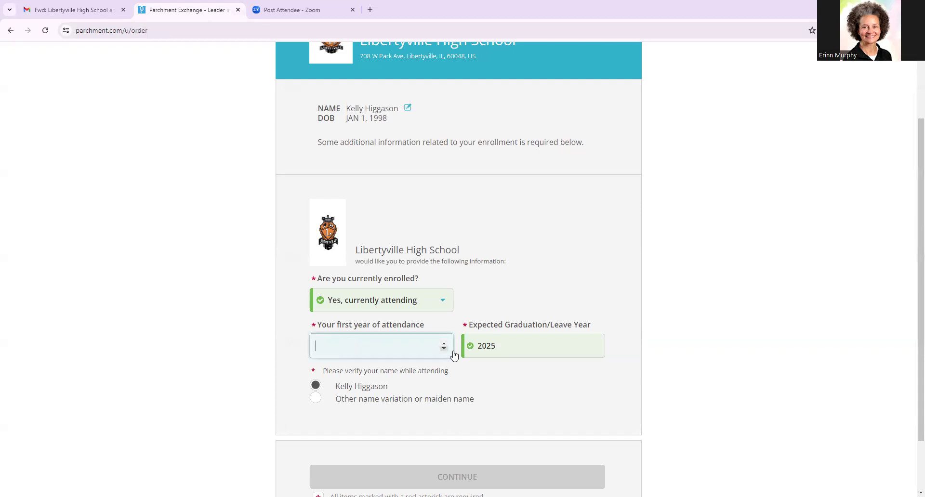
pyautogui.write('1901')
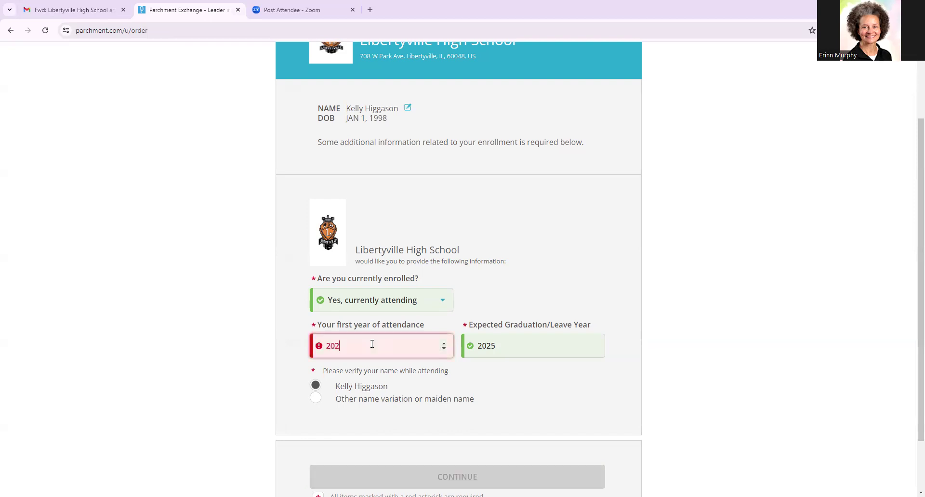
pyautogui.write('1')
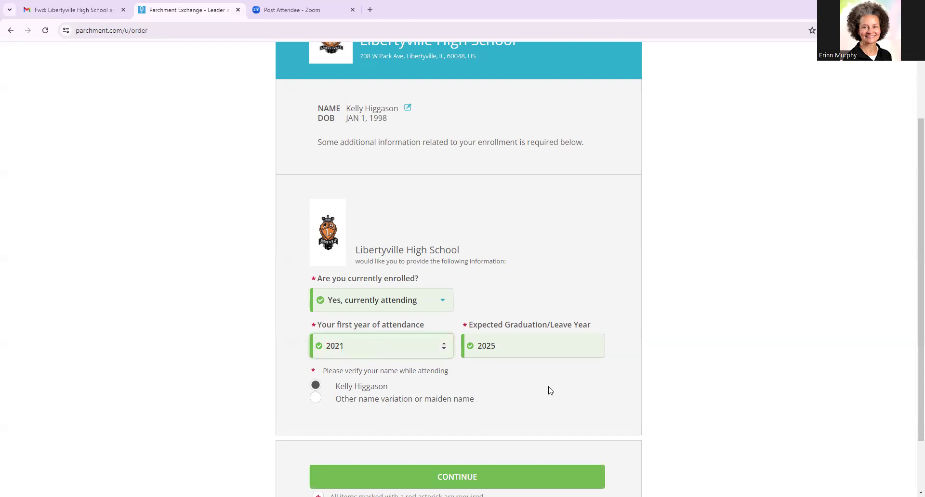
pyautogui.scroll(-3)
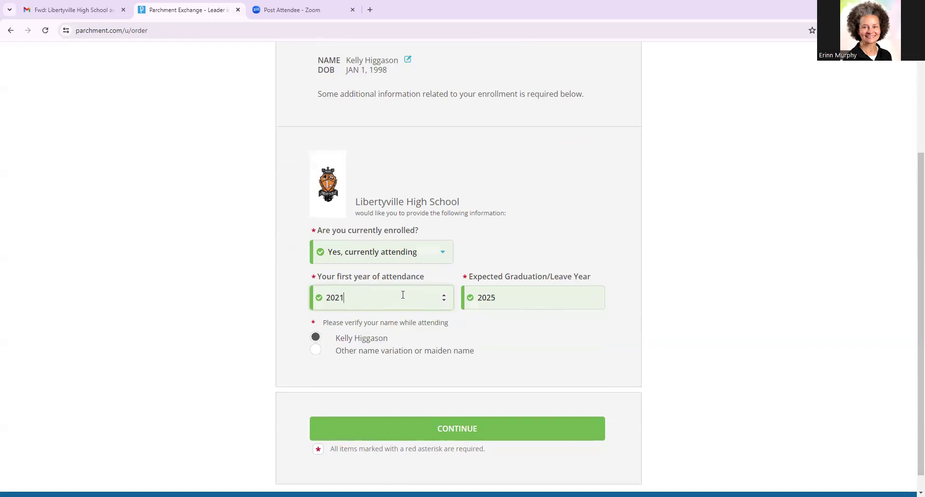
pyautogui.scroll(-3)
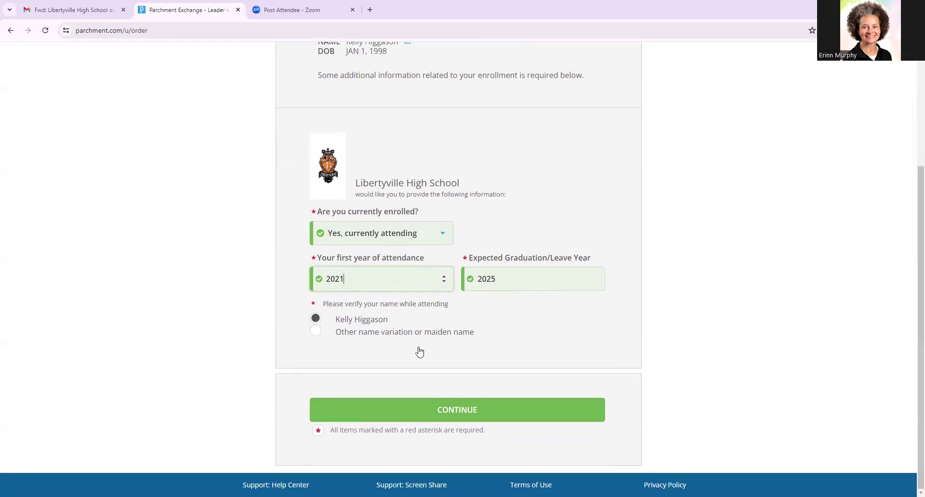
pyautogui.click(456, 409)
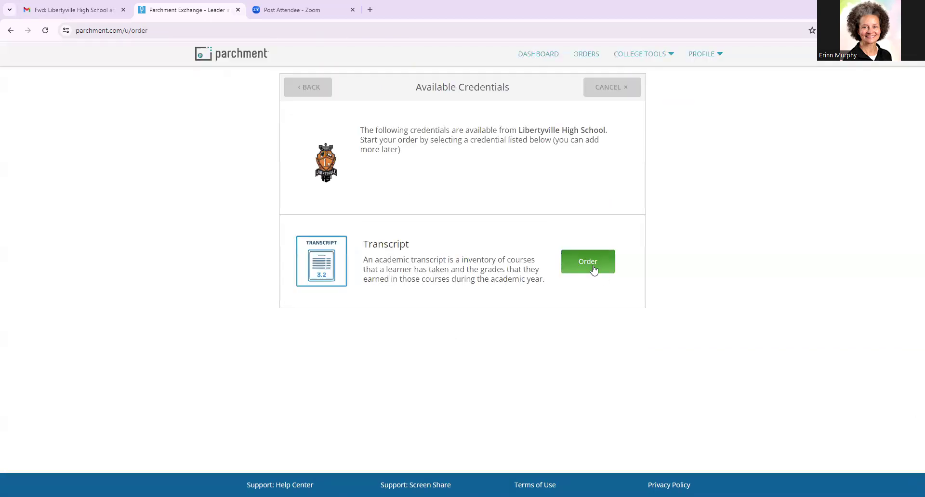
# - Order the Transcript credential with Northern Arizona University as its destination
pyautogui.click(587, 261)
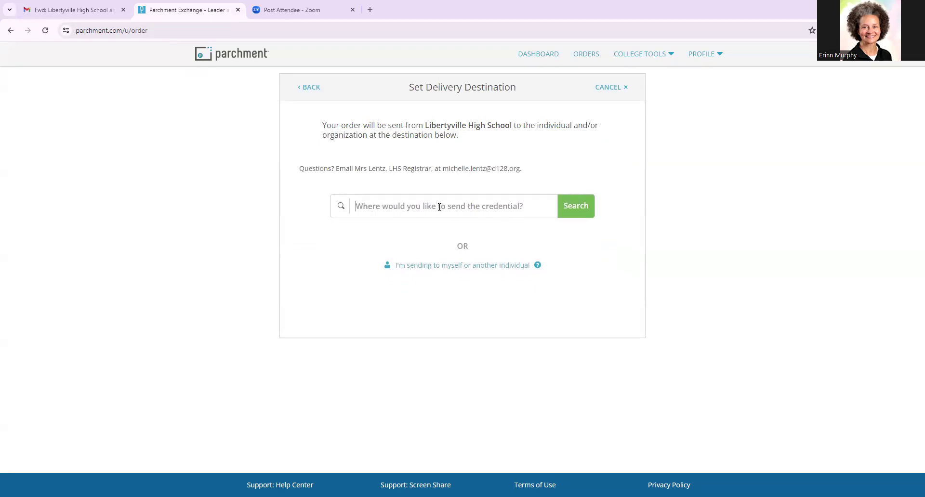
pyautogui.write('Northern A')
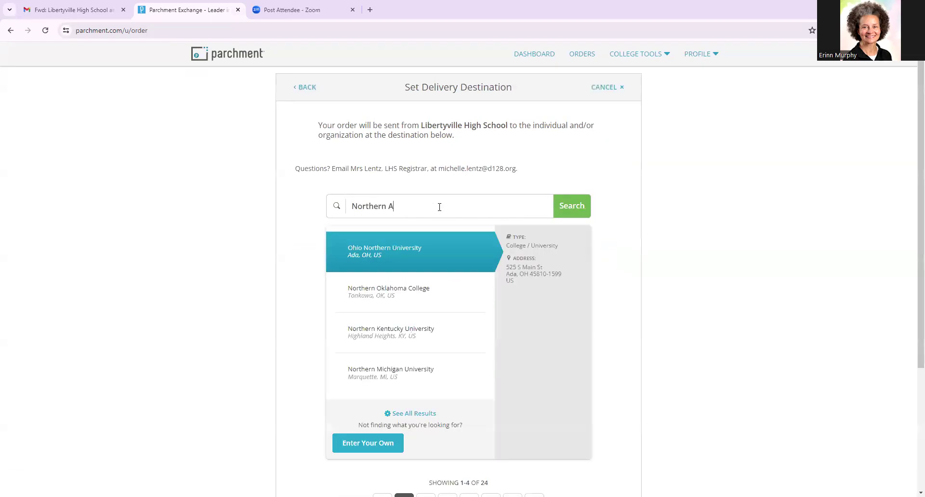
pyautogui.write('r')
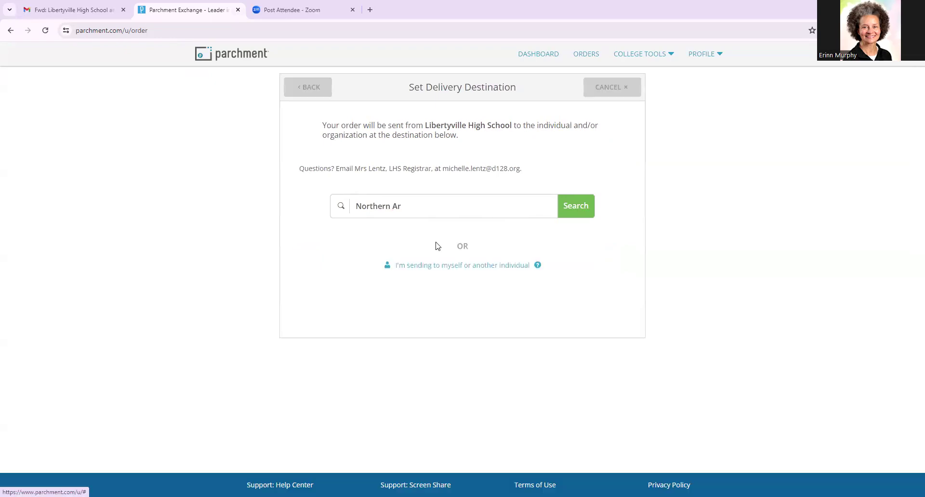
pyautogui.click(574, 206)
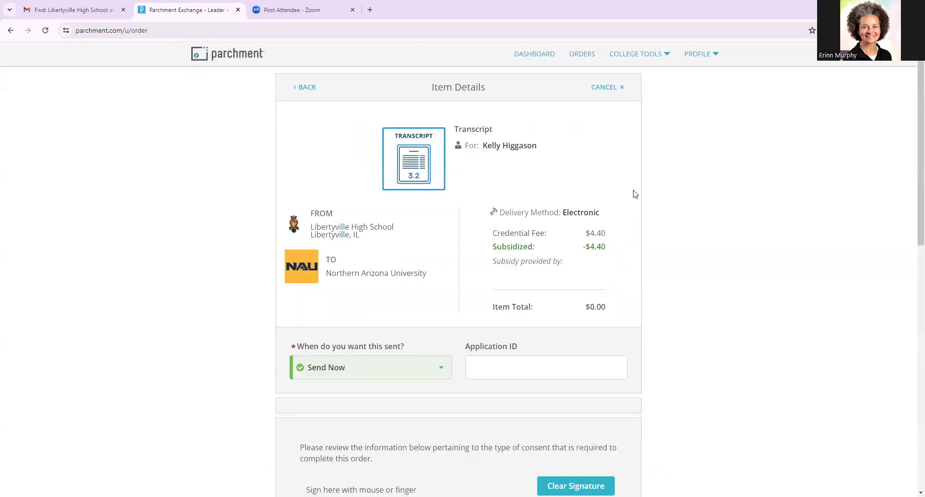
pyautogui.moveTo(675, 190)
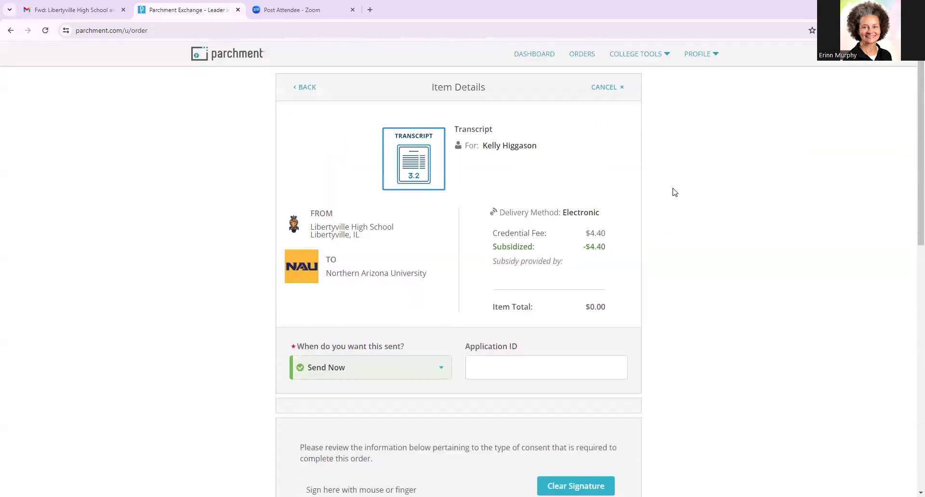
pyautogui.scroll(-3)
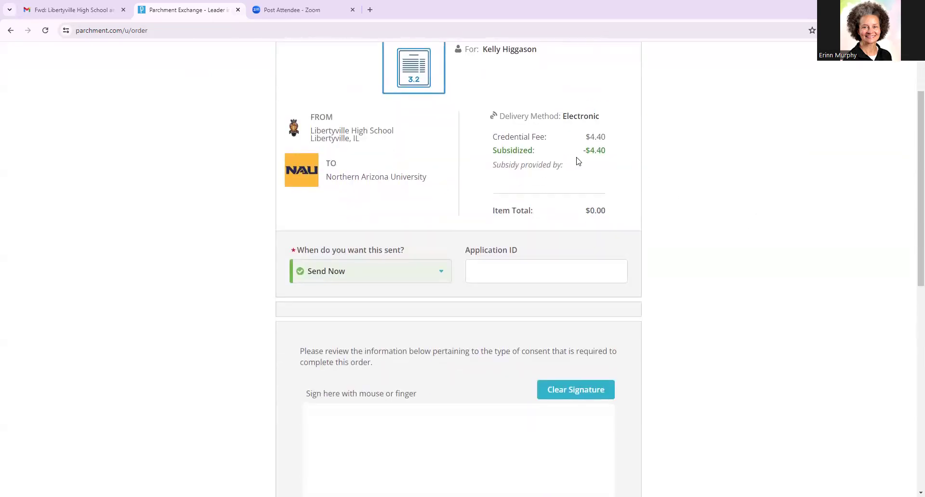
pyautogui.moveTo(406, 279)
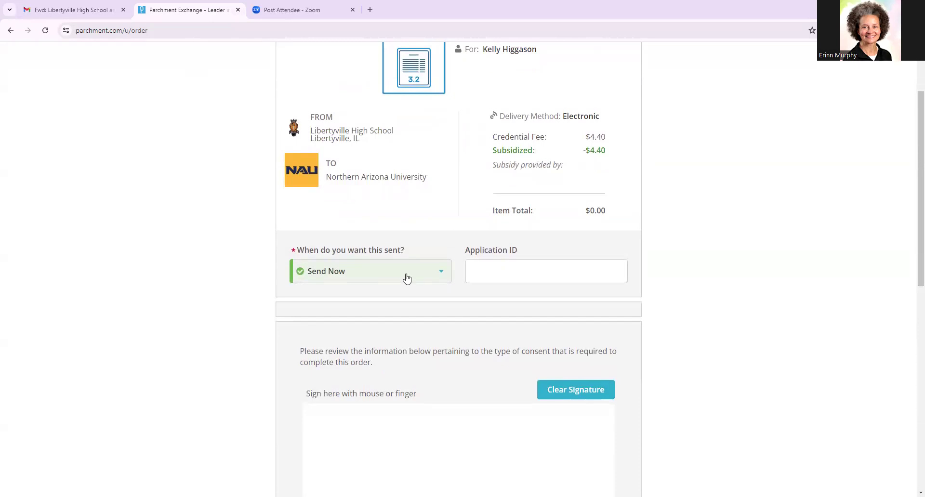
pyautogui.moveTo(490, 147)
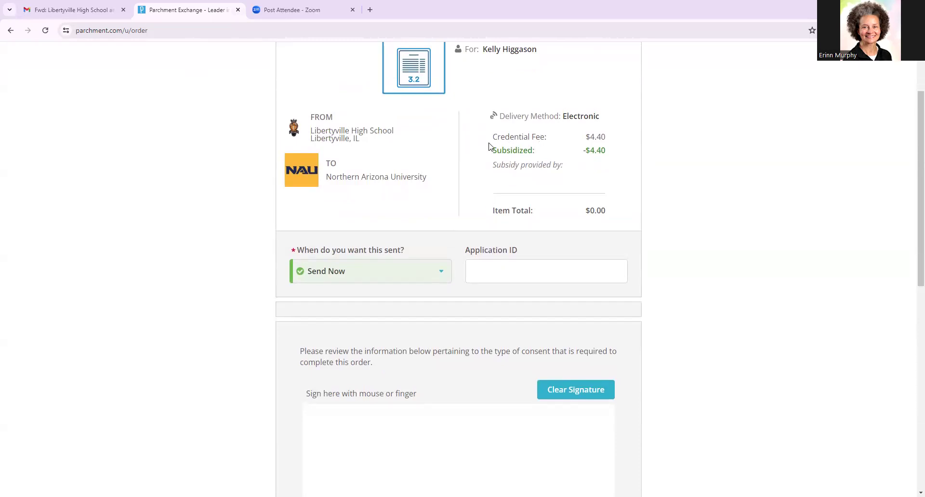
pyautogui.scroll(-3)
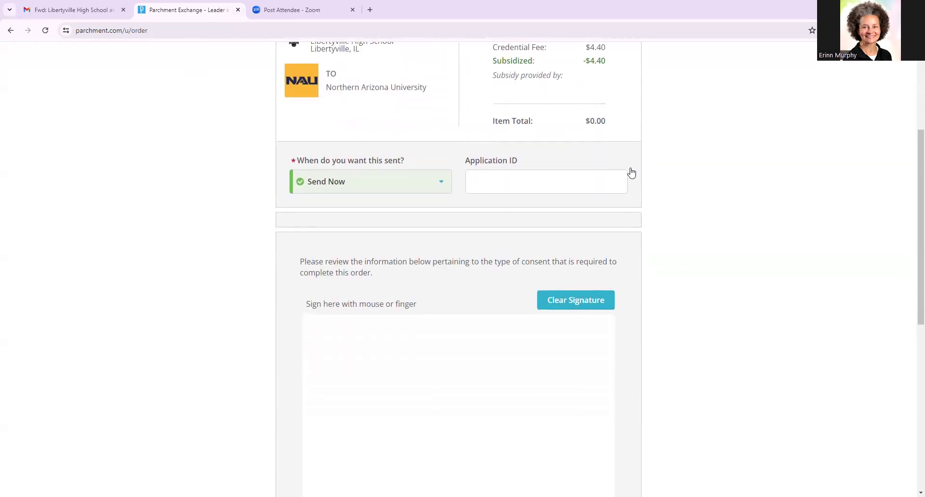
pyautogui.scroll(3)
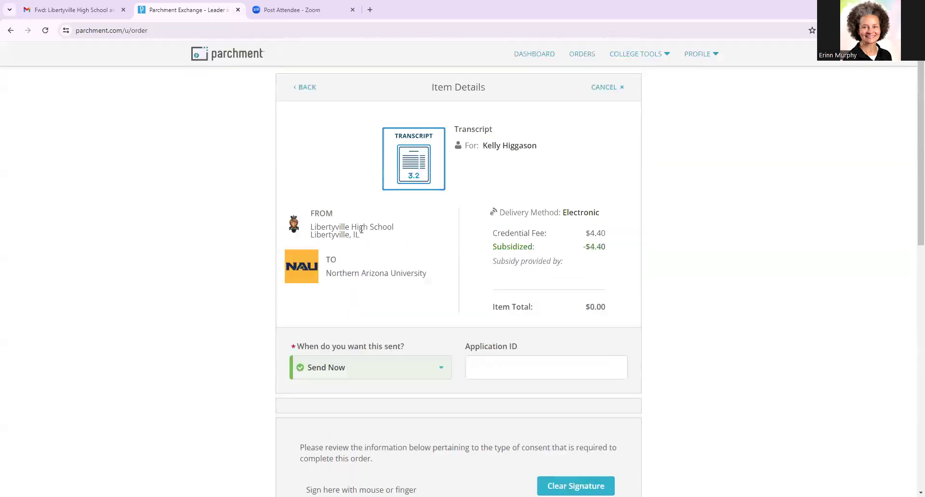
pyautogui.moveTo(561, 192)
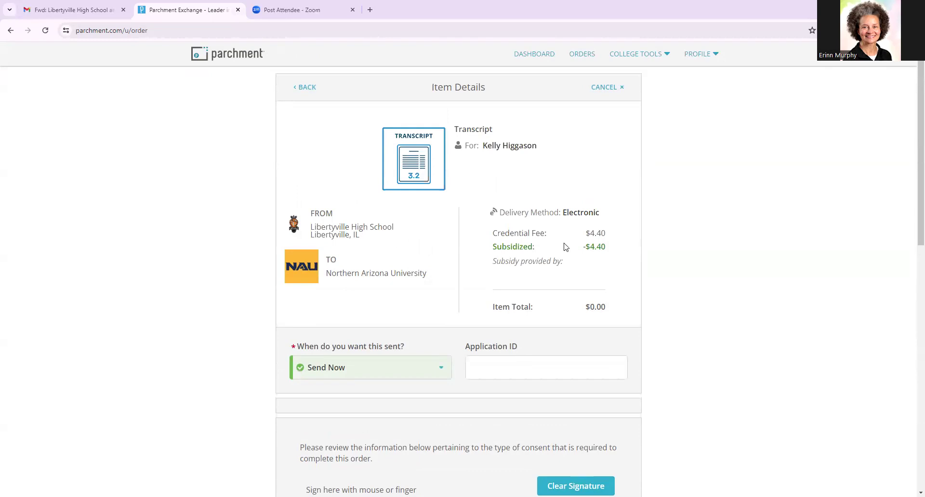
pyautogui.moveTo(732, 227)
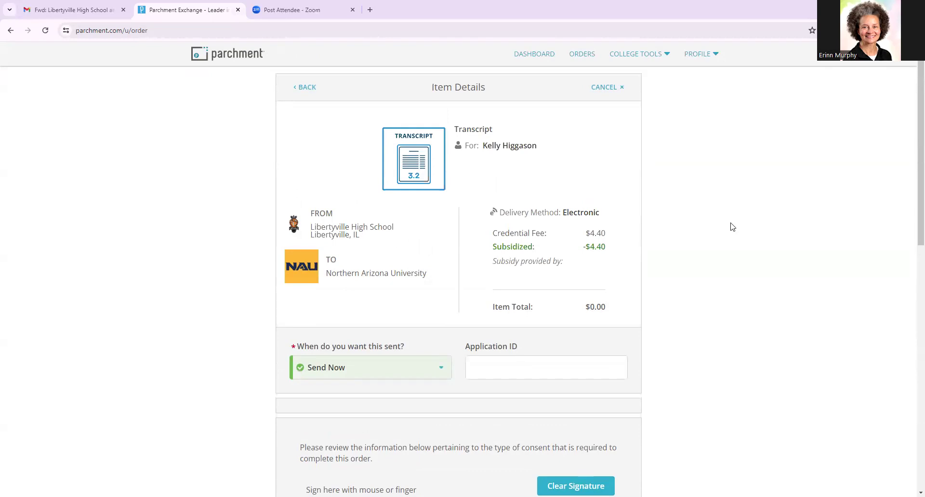
pyautogui.scroll(-3)
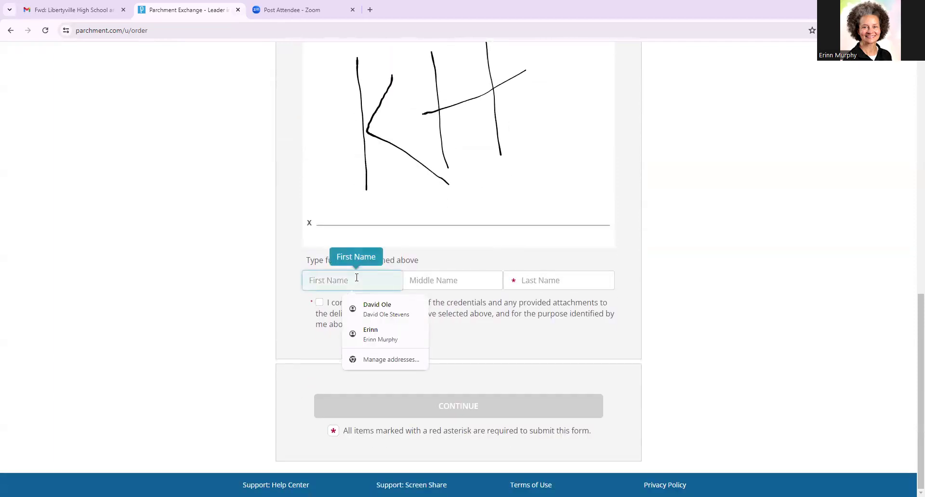
# - Sign the consent with the student's full name and agree to the transcript disclosure
pyautogui.write('Kely')
pyautogui.click(559, 281)
pyautogui.write('H')
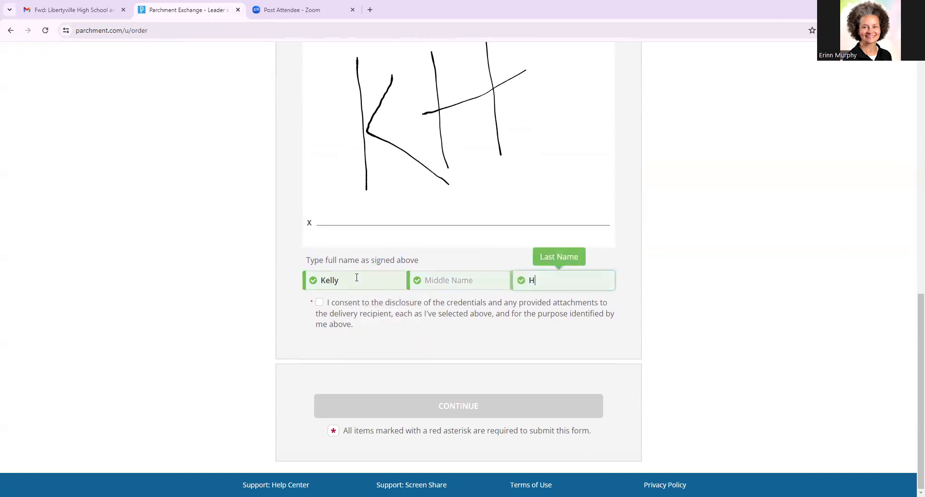
pyautogui.write('iggason')
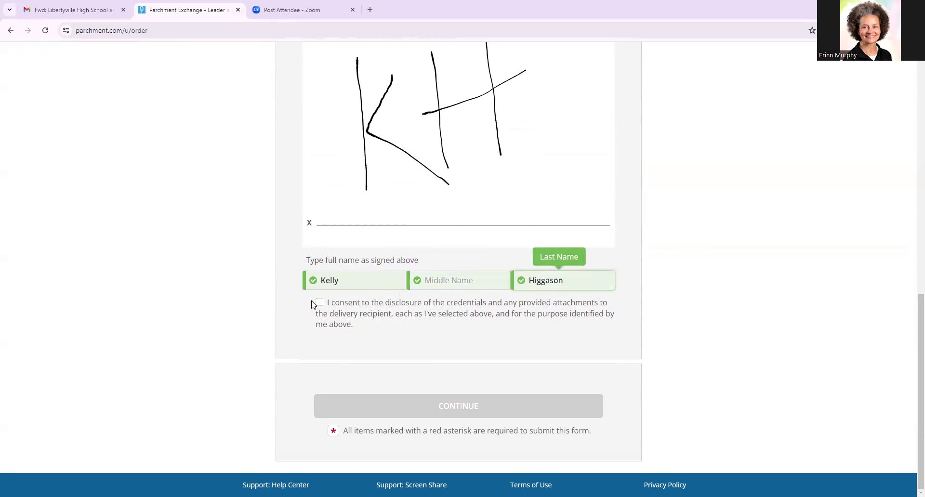
pyautogui.click(319, 302)
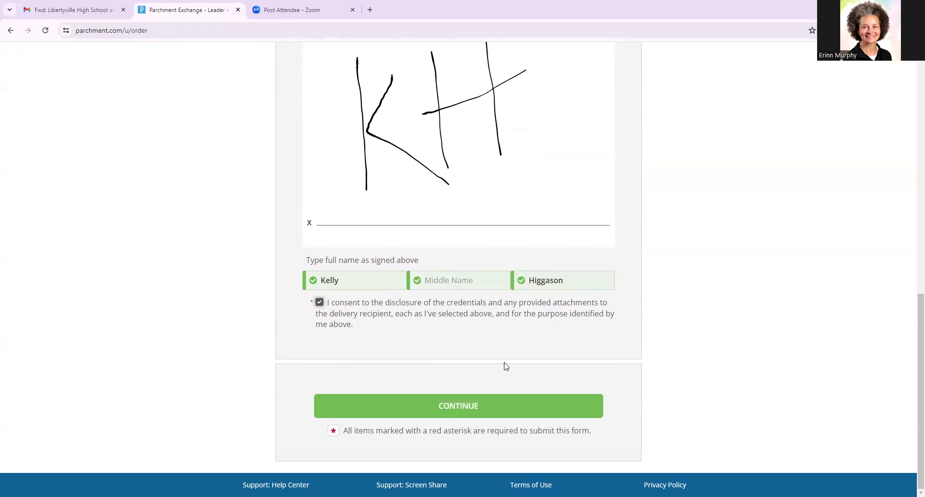
# - Continue to the order summary and complete the $0.00 transcript order
pyautogui.click(459, 406)
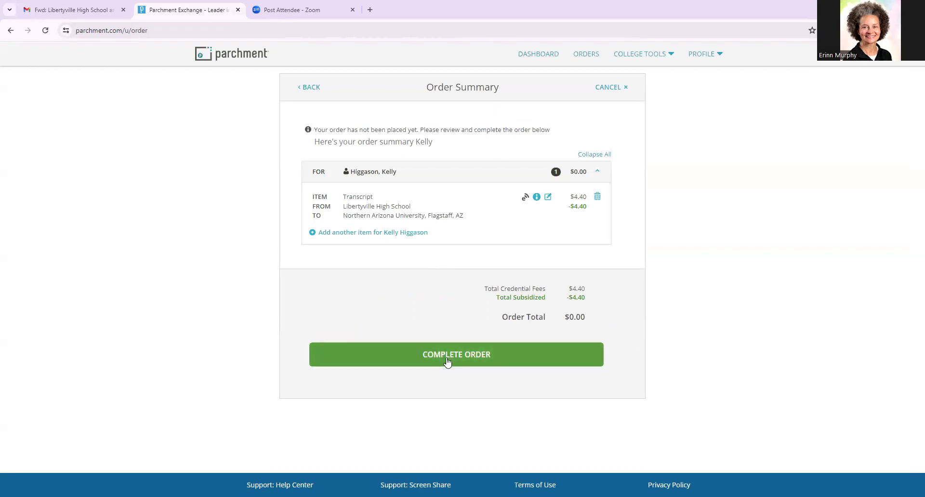
pyautogui.click(456, 353)
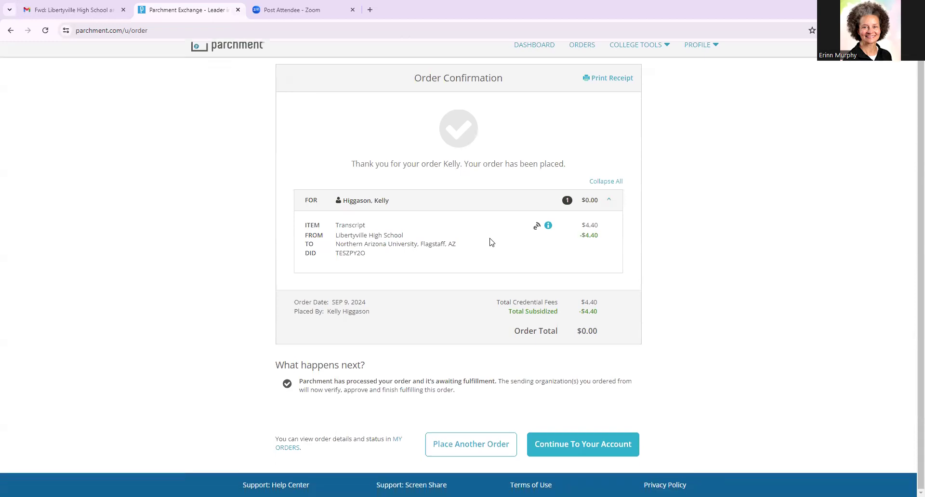
pyautogui.moveTo(463, 253)
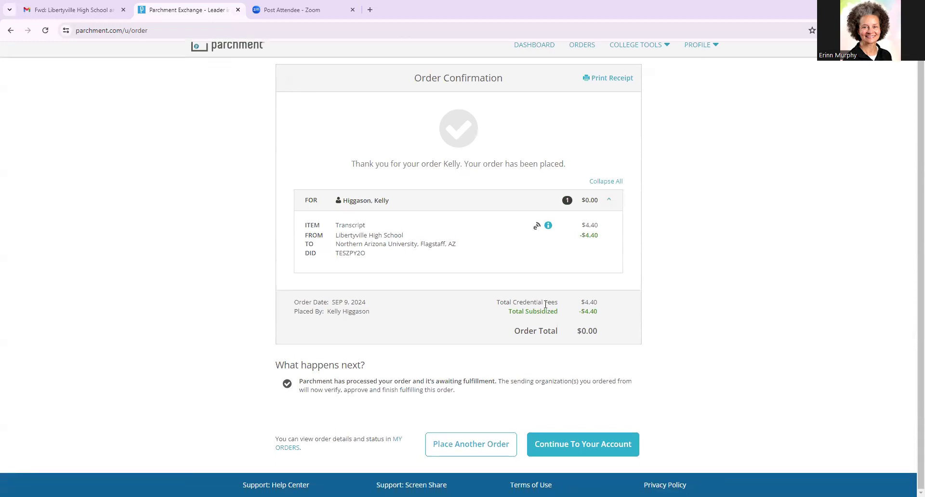
pyautogui.moveTo(424, 252)
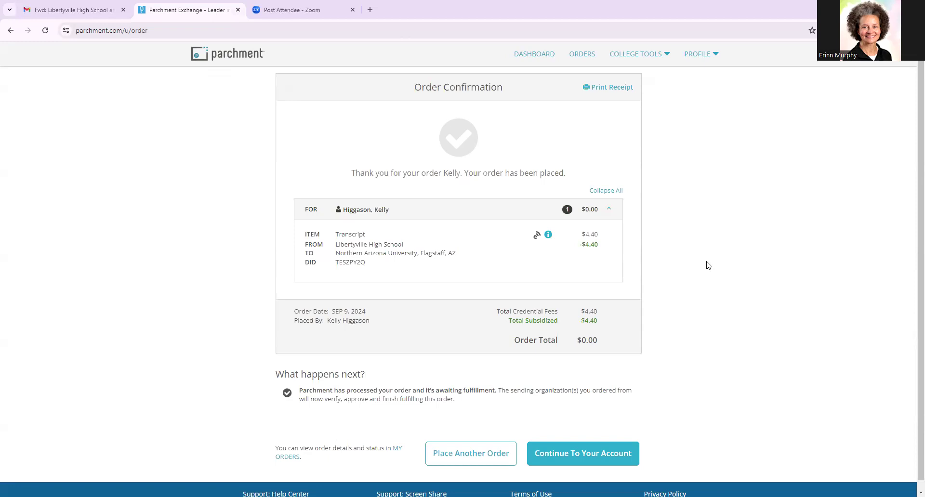
pyautogui.moveTo(670, 214)
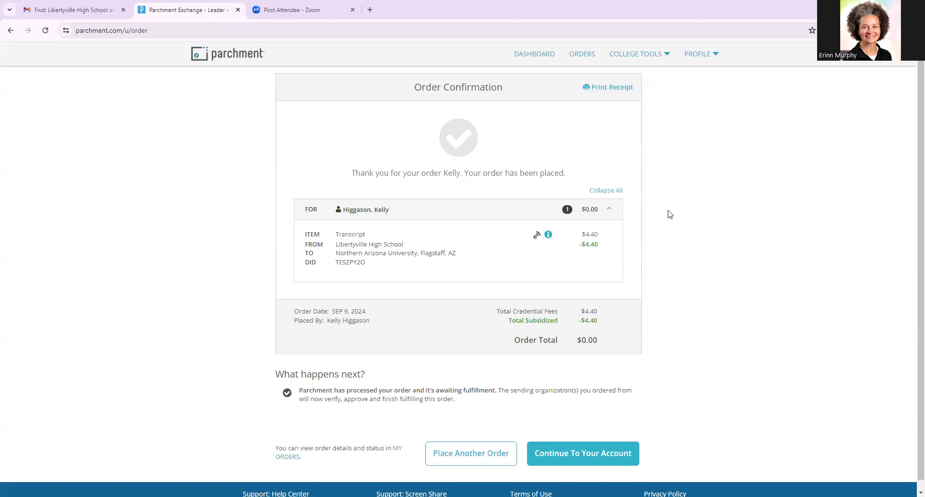
pyautogui.moveTo(692, 322)
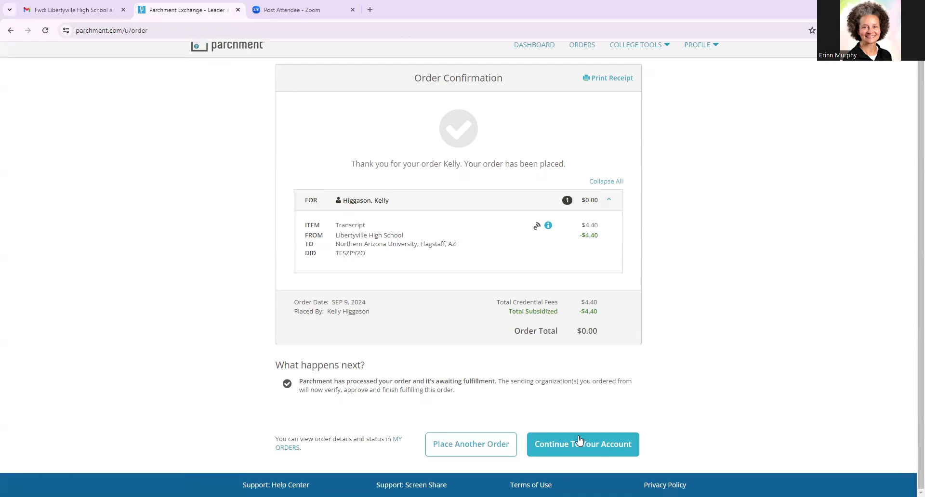
# - Leave the order confirmation via Continue To Your Account
pyautogui.click(582, 444)
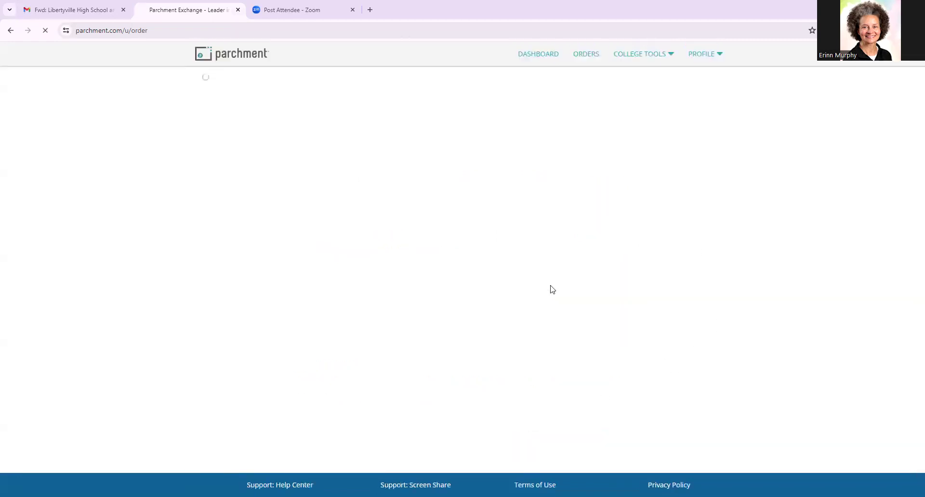
# - Load the dashboard and look through the Credentials tab with Libertyville's transcript option
pyautogui.click(538, 54)
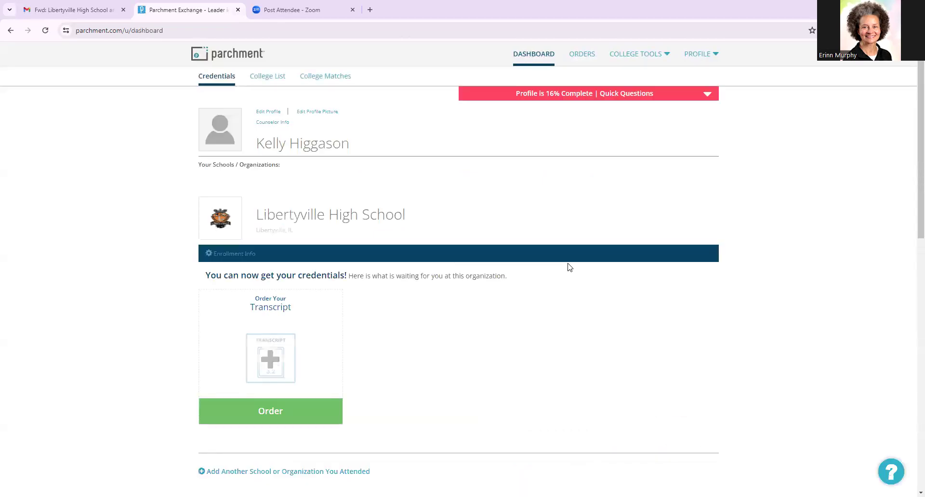
pyautogui.moveTo(556, 227)
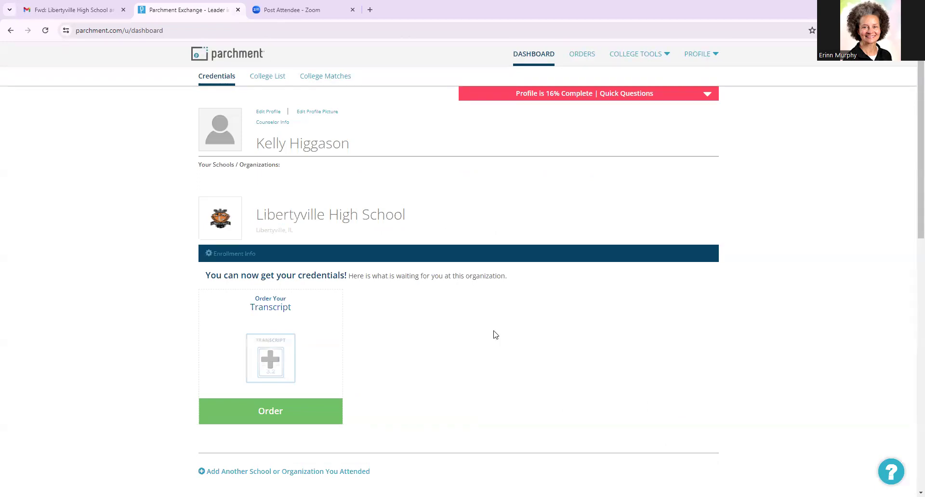
pyautogui.scroll(-3)
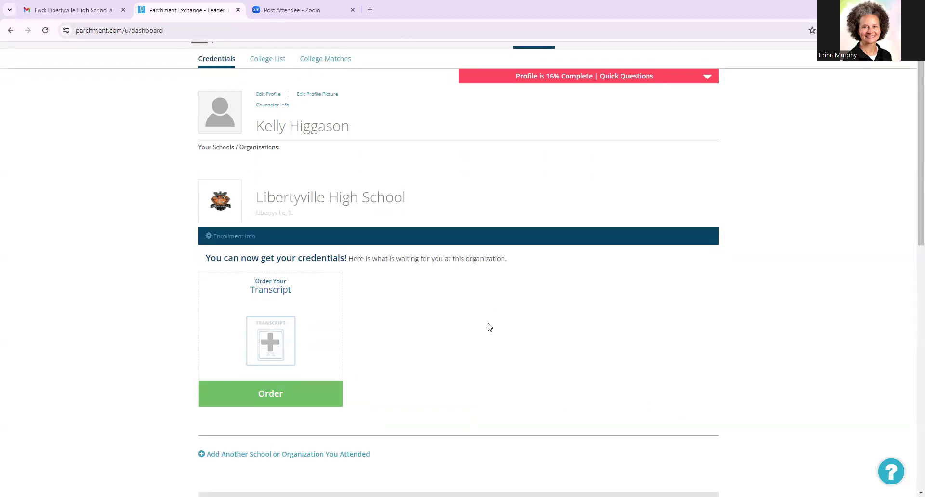
pyautogui.scroll(3)
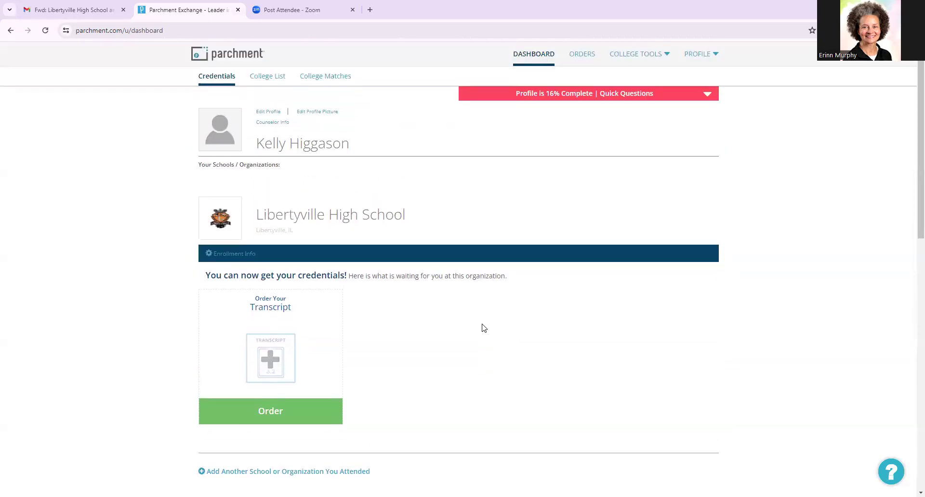
pyautogui.moveTo(517, 202)
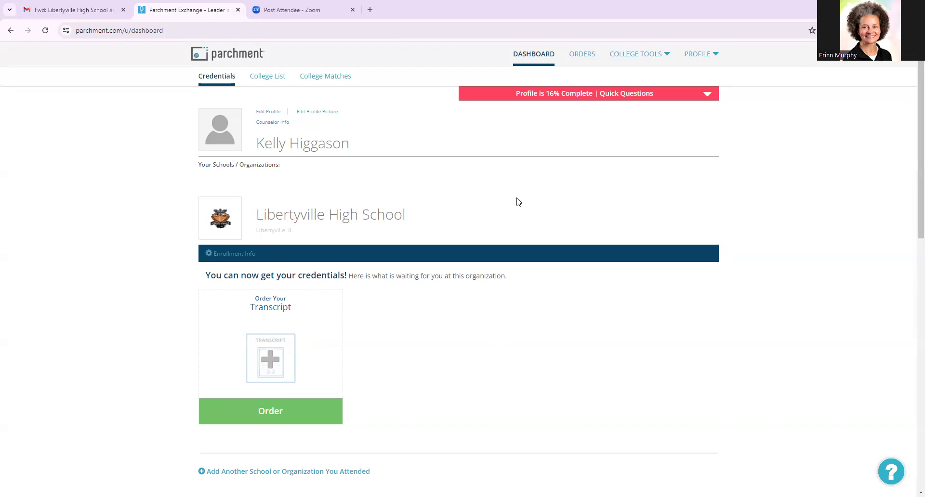
pyautogui.moveTo(554, 243)
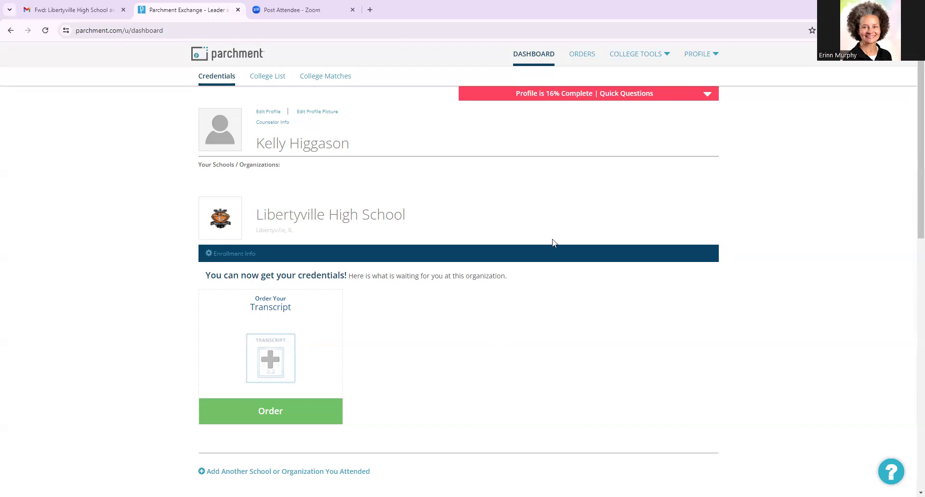
pyautogui.moveTo(350, 343)
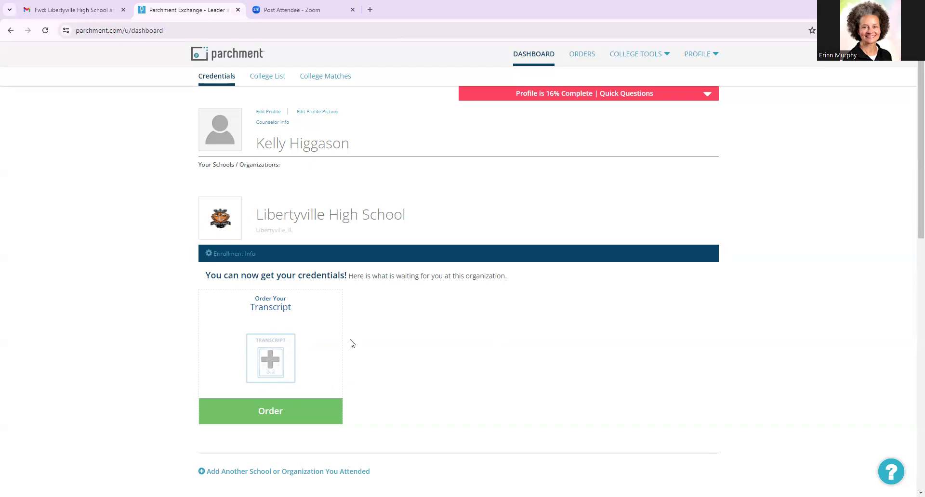
pyautogui.moveTo(286, 319)
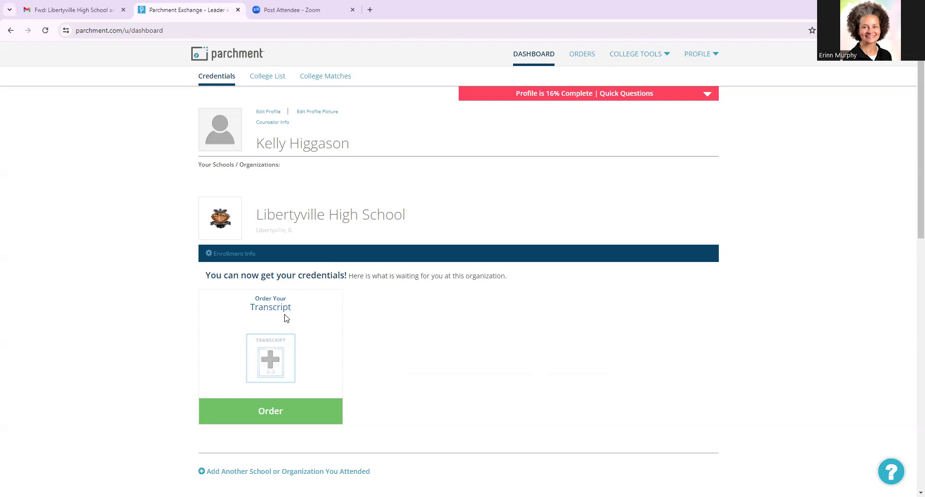
pyautogui.moveTo(273, 302)
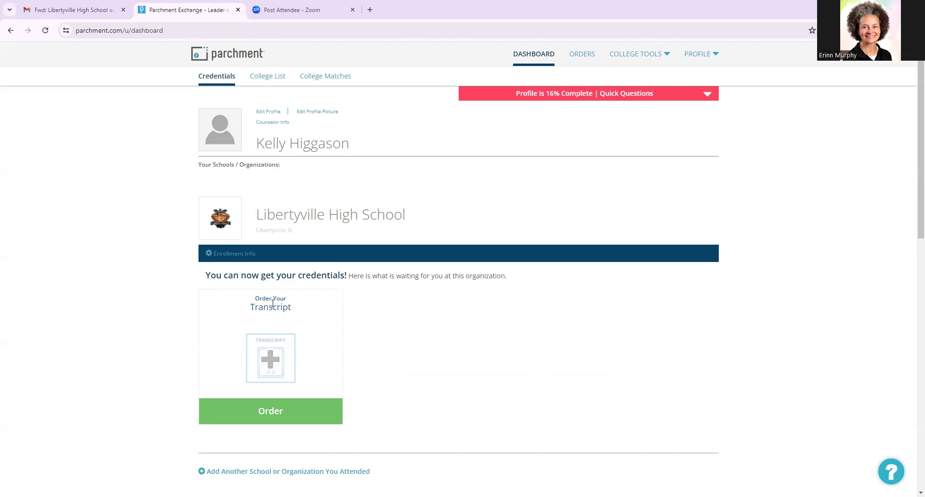
pyautogui.moveTo(826, 225)
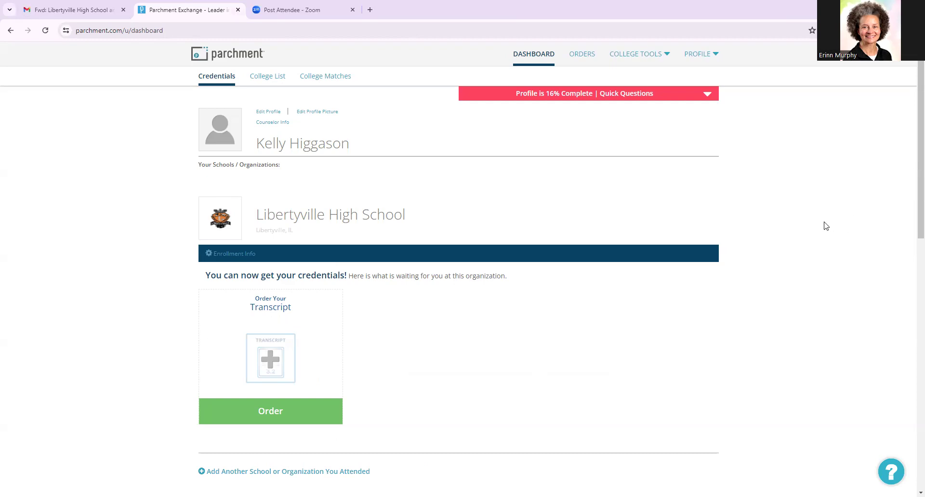
pyautogui.scroll(-3)
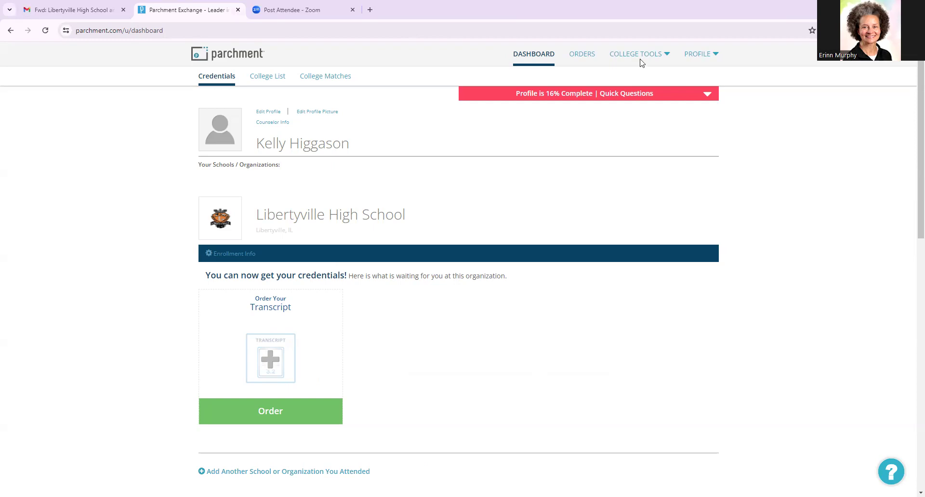
pyautogui.moveTo(652, 30)
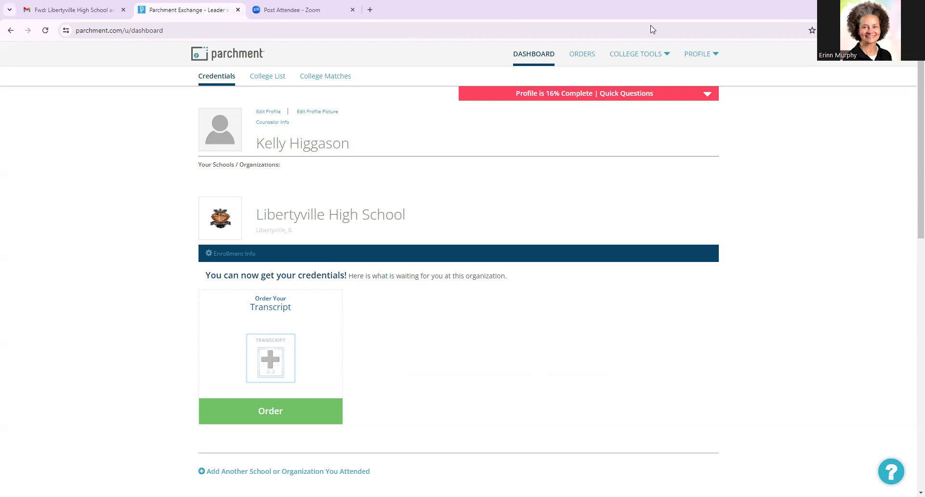